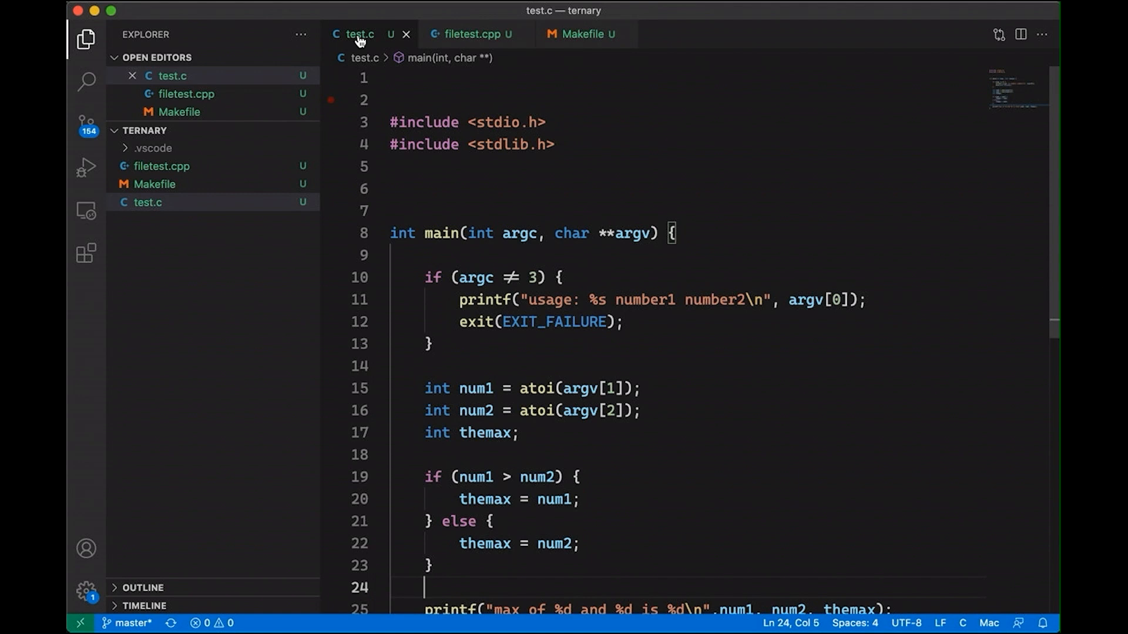
# Open the Makefile to review its compile flags and the build and clean rules
pyautogui.click(155, 184)
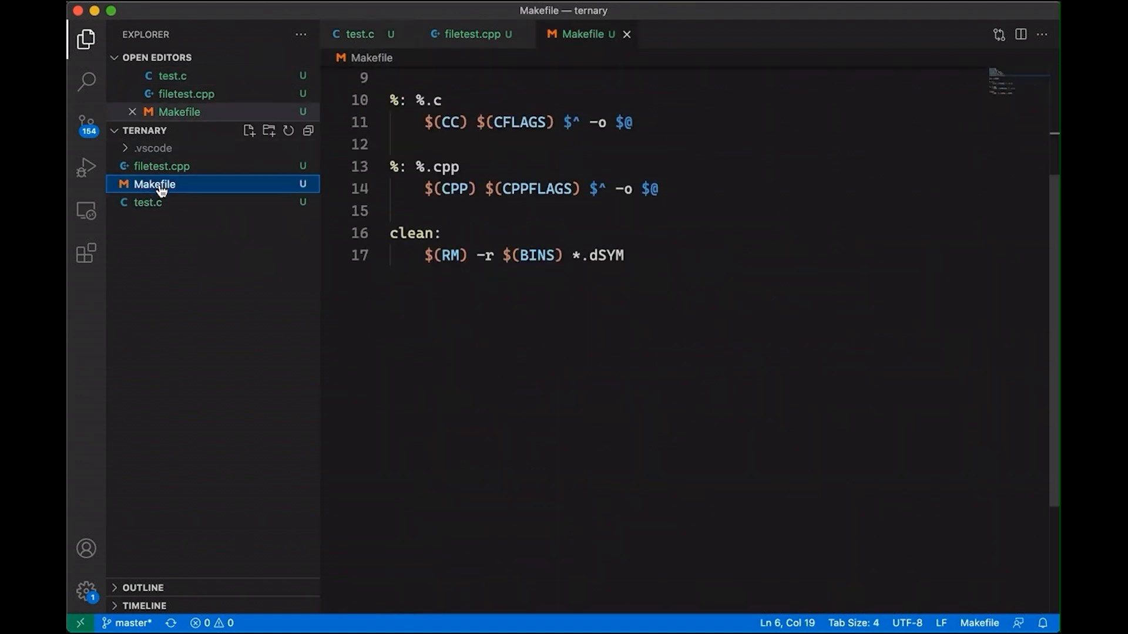
pyautogui.moveTo(180, 187)
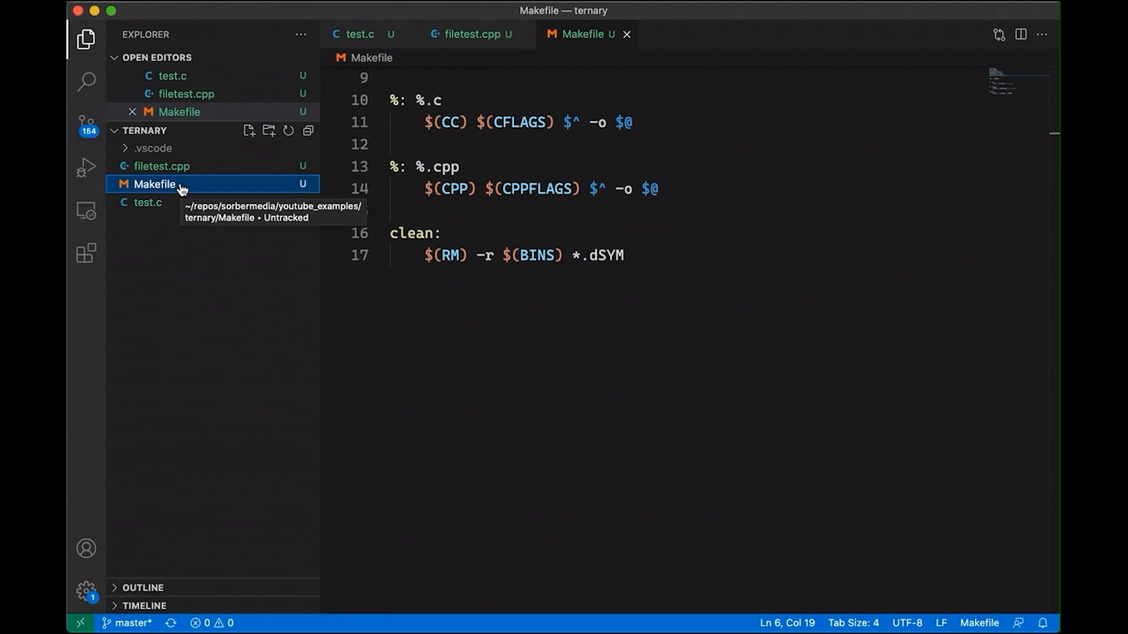
pyautogui.moveTo(211, 233)
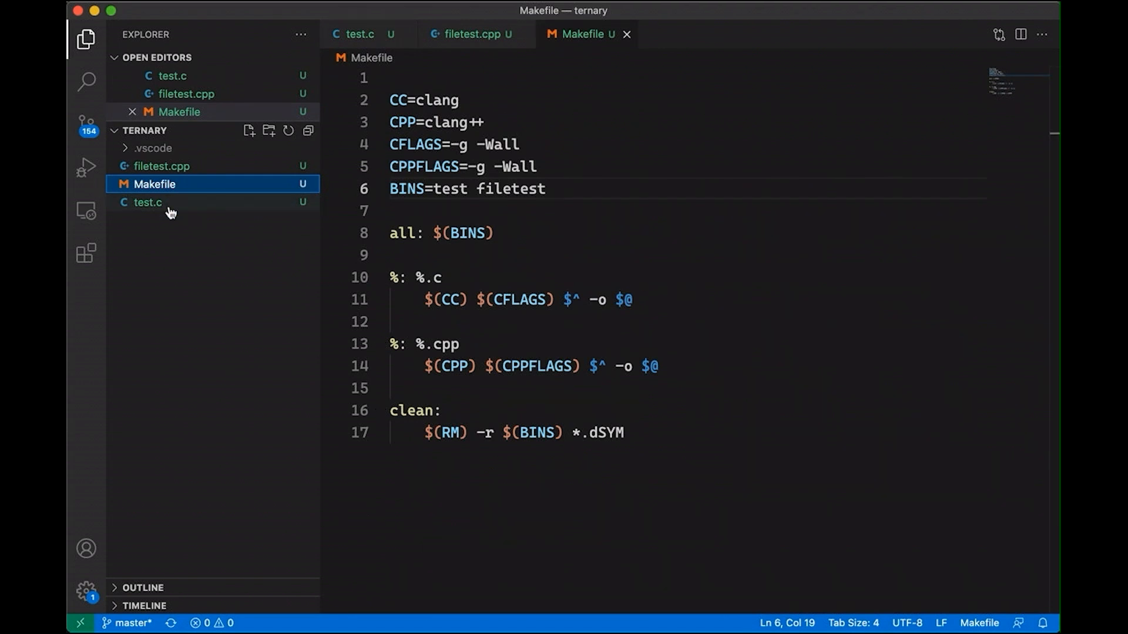
# Reopen test.c and select the num1, num2, themax declarations and the if-else block
pyautogui.click(148, 203)
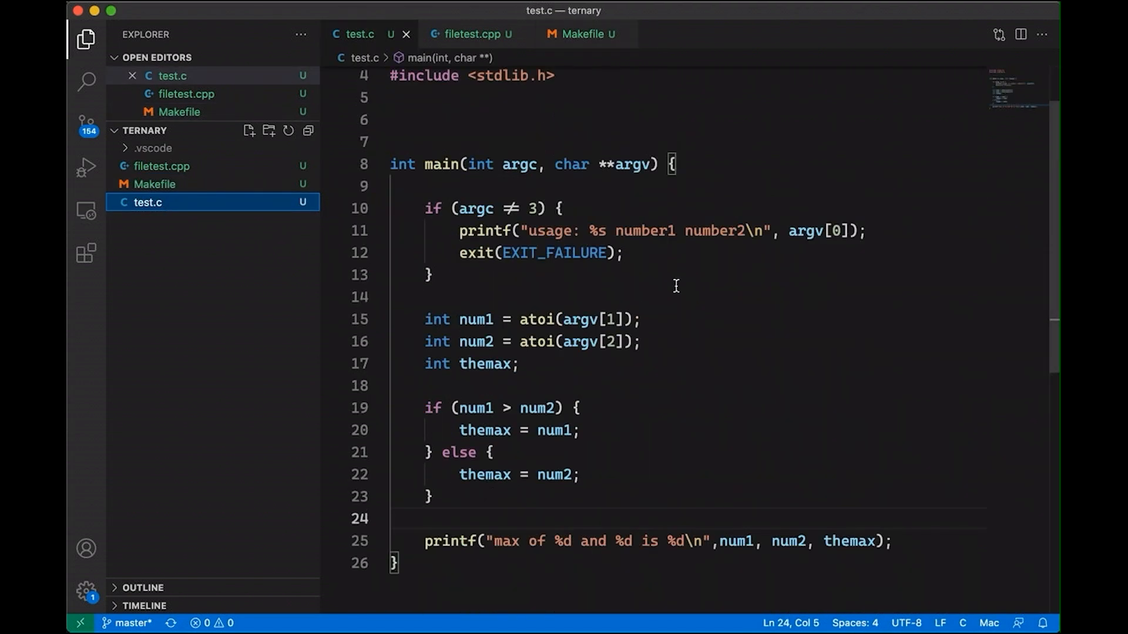
pyautogui.moveTo(423, 208)
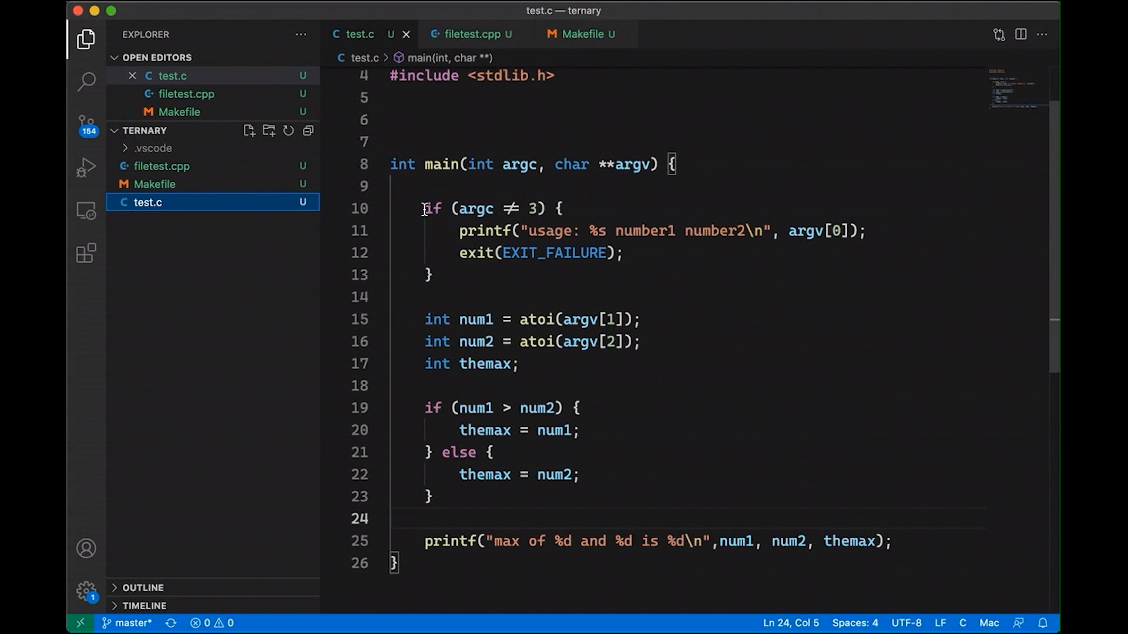
pyautogui.moveTo(425, 208); pyautogui.dragTo(432, 275)
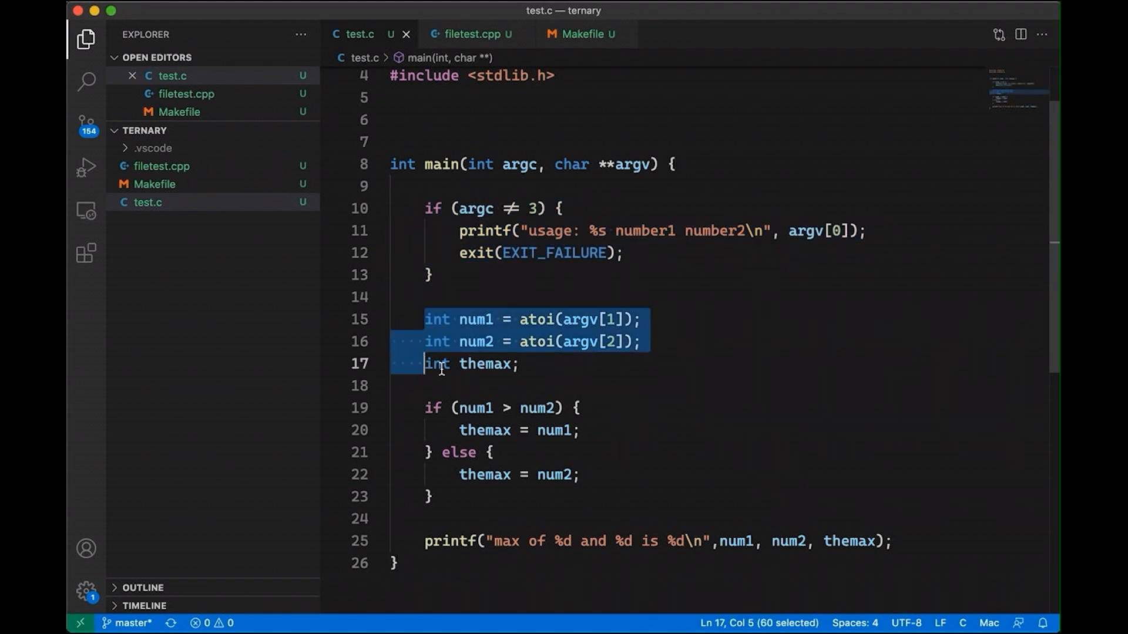
pyautogui.moveTo(428, 520)
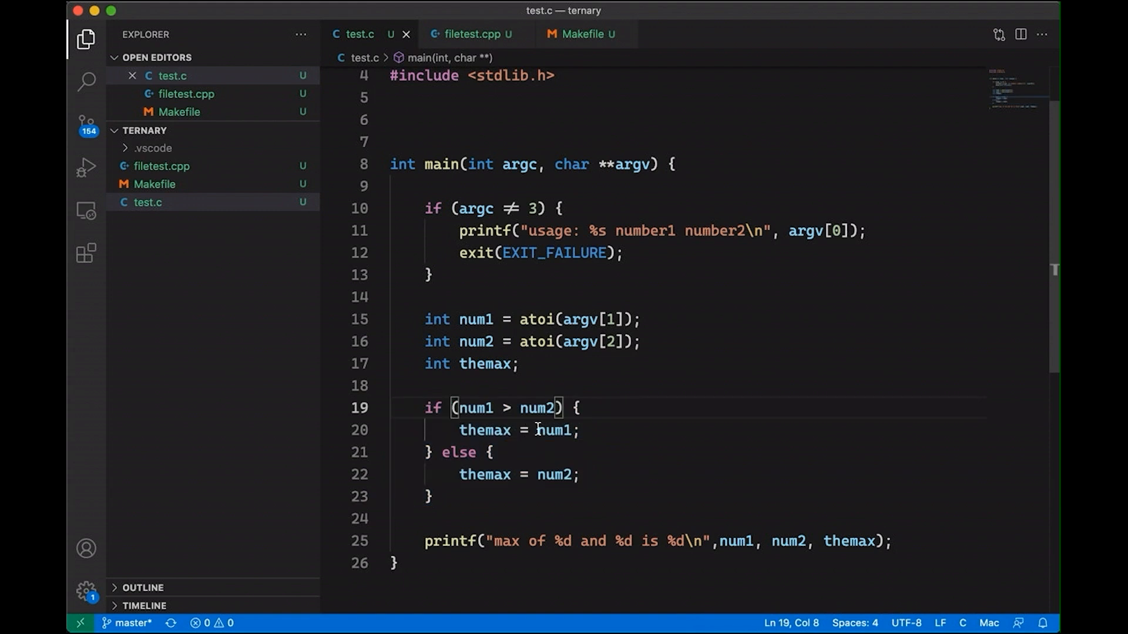
pyautogui.doubleClick(554, 474)
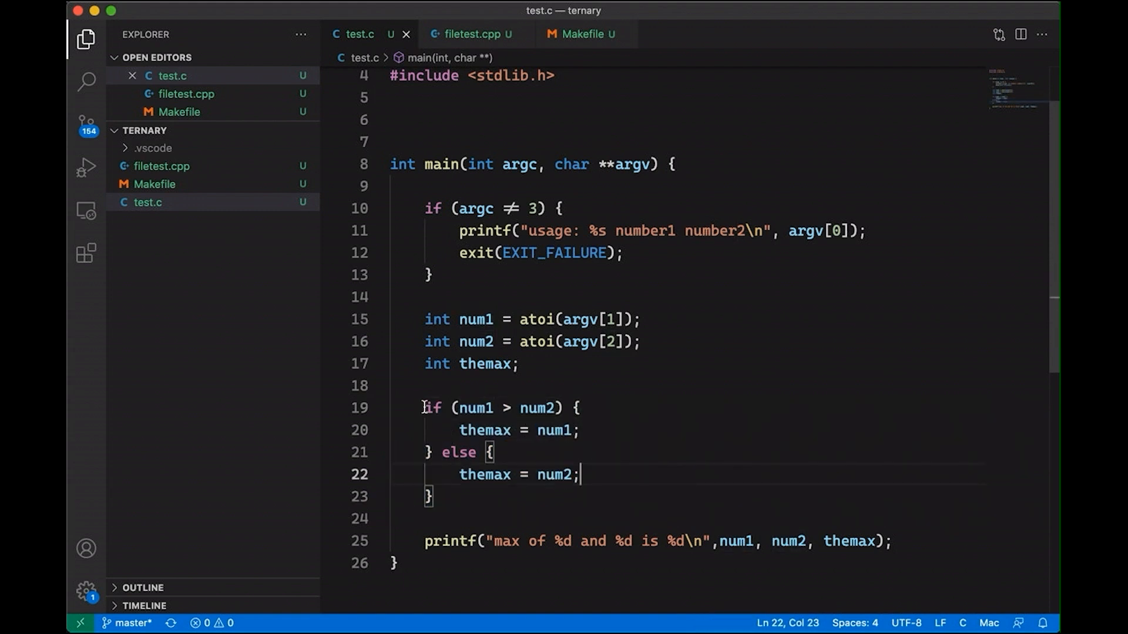
pyautogui.moveTo(424, 408); pyautogui.dragTo(435, 497)
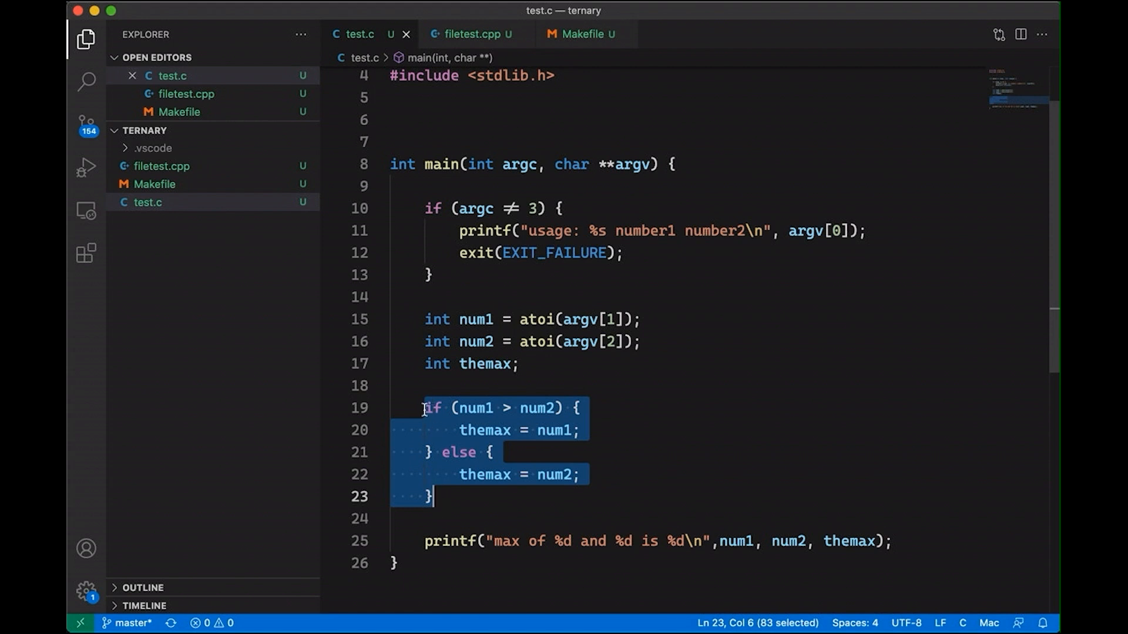
# Comment out the if-else with /* */ and add themax = (num1 > num2 ? num1 : num2);
pyautogui.write('/*')
pyautogui.click(687, 519)
pyautogui.write('themax = (num1 > ')
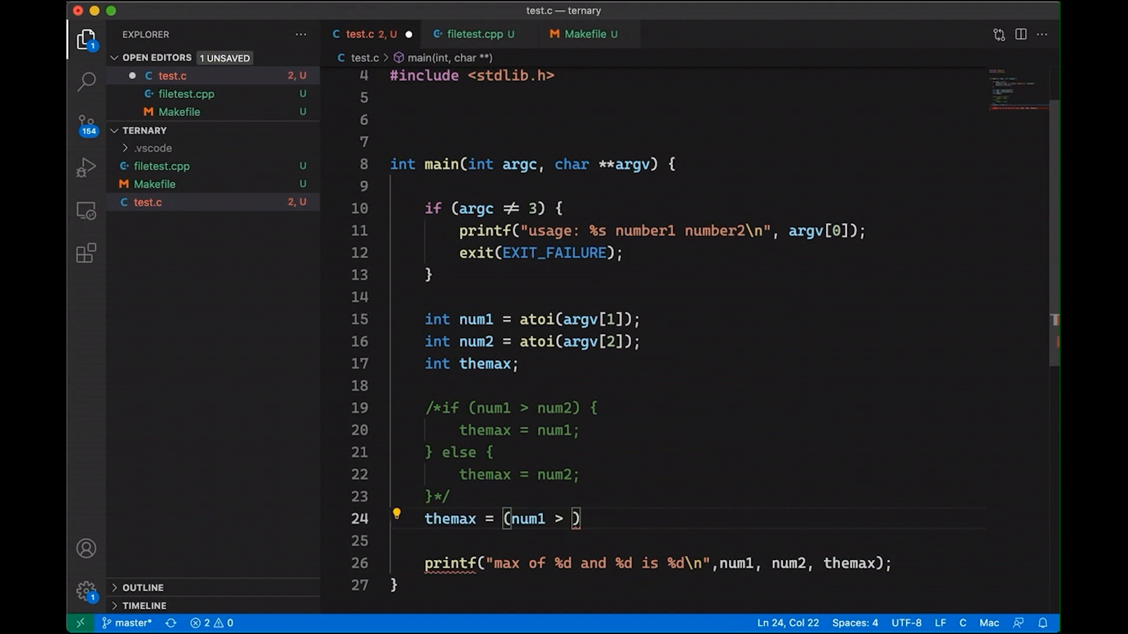
pyautogui.write('num2 ? num1 : num2')
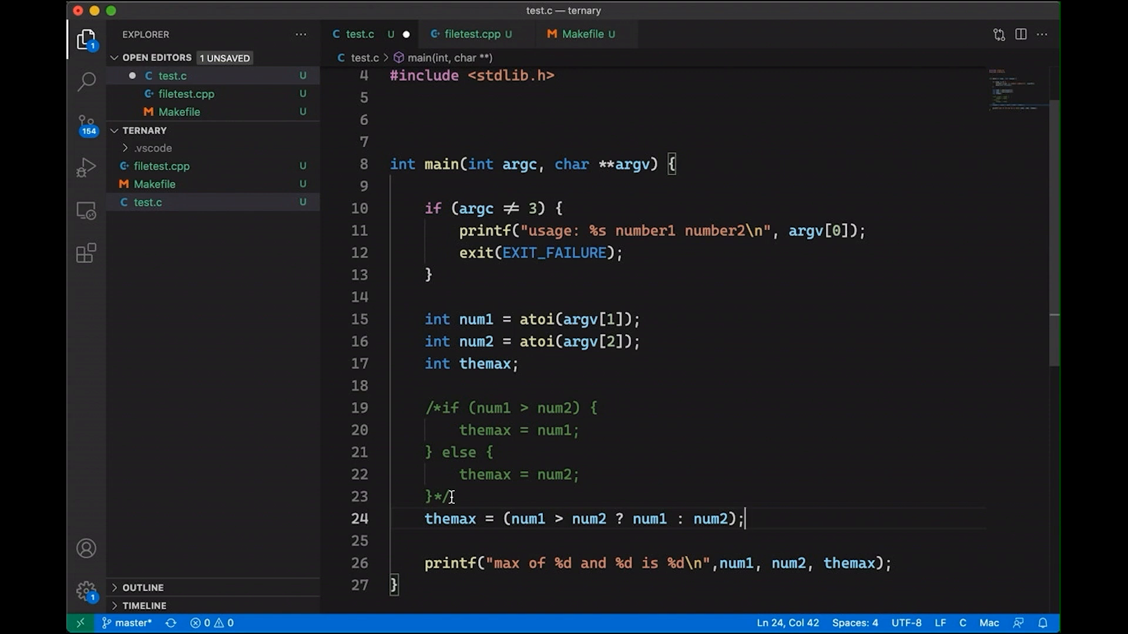
pyautogui.moveTo(512, 519); pyautogui.dragTo(607, 518)
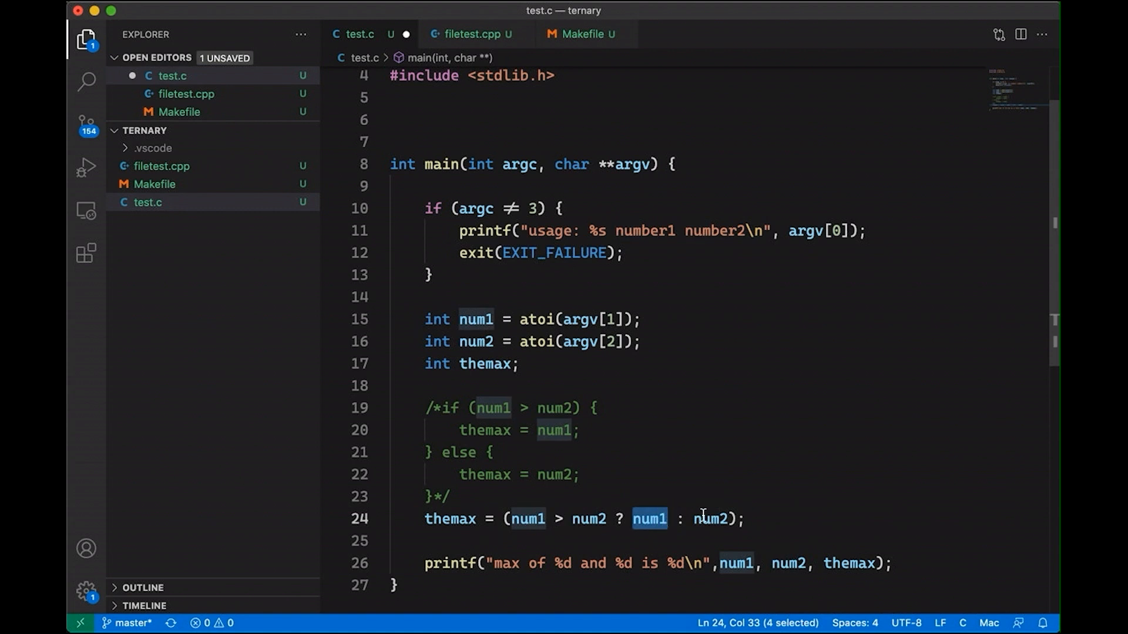
pyautogui.doubleClick(710, 518)
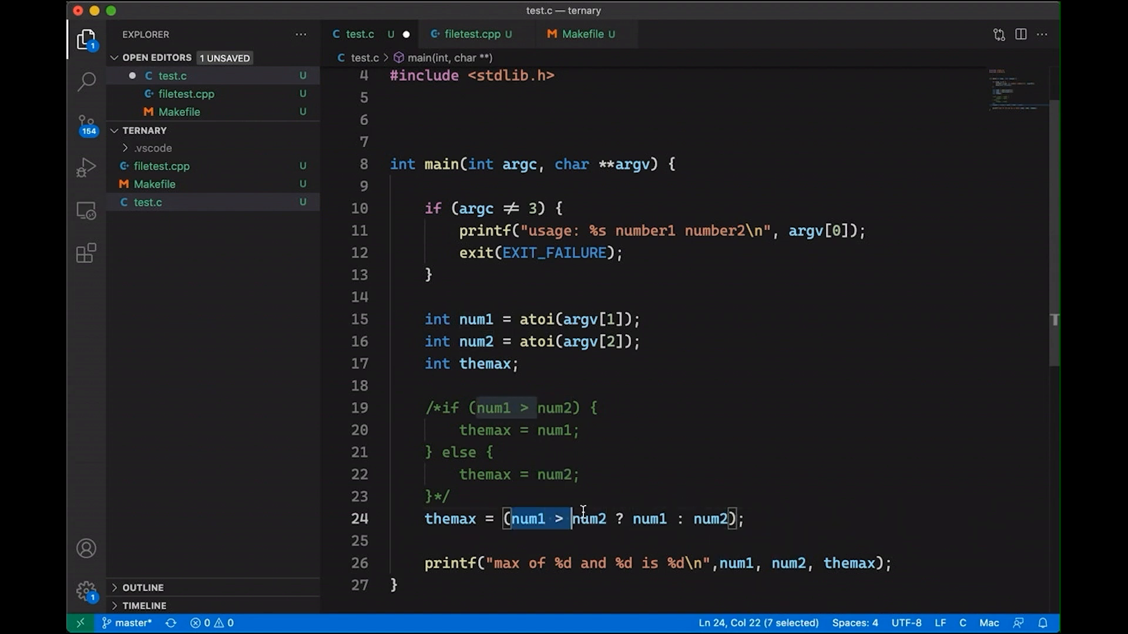
pyautogui.click(631, 519)
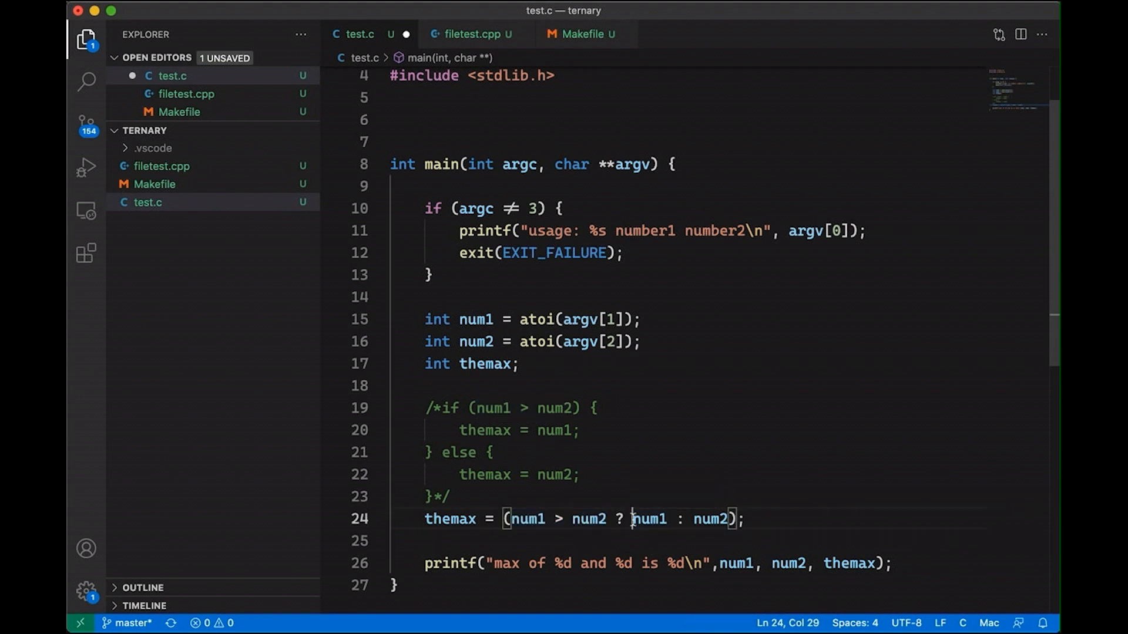
pyautogui.doubleClick(647, 519)
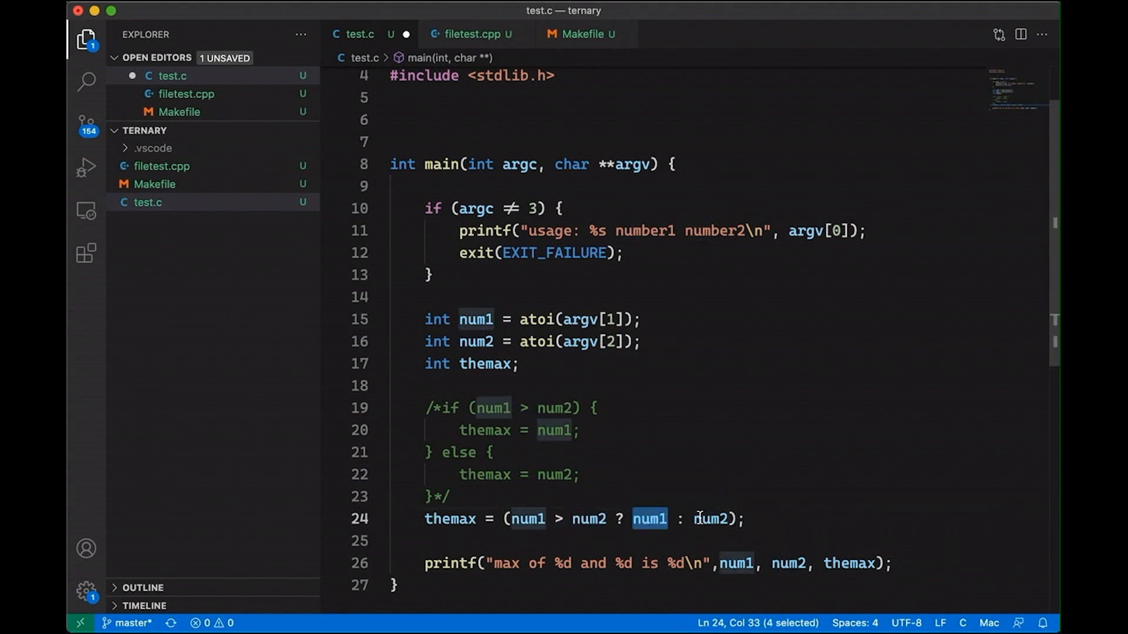
pyautogui.doubleClick(711, 519)
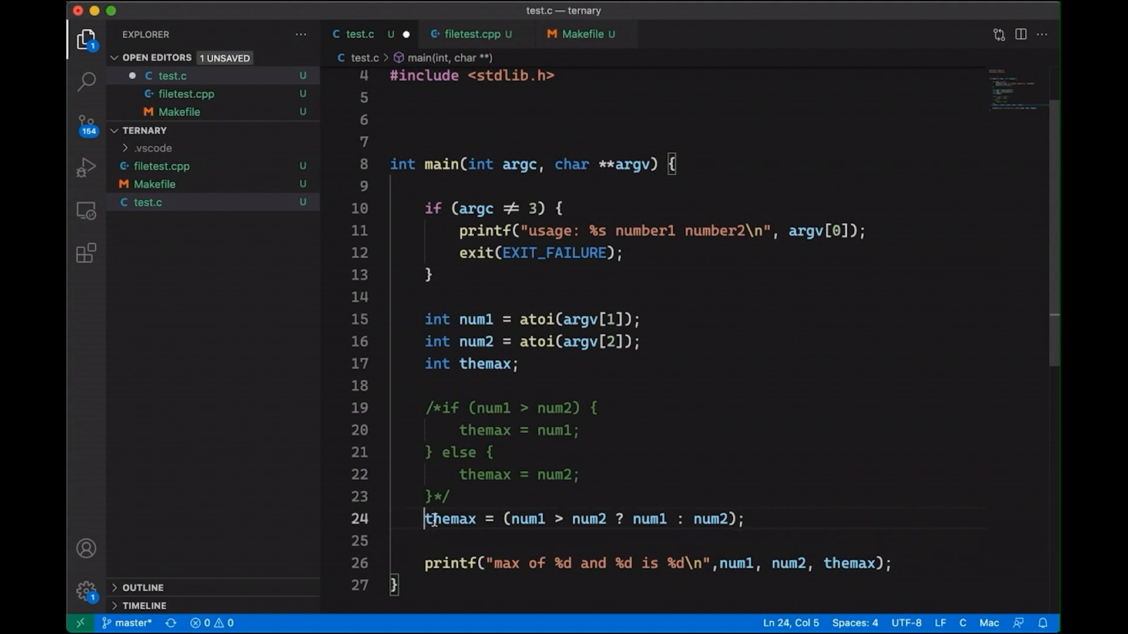
# Review themax in the ternary and else branch, then save test.c and open a terminal
pyautogui.doubleClick(450, 519)
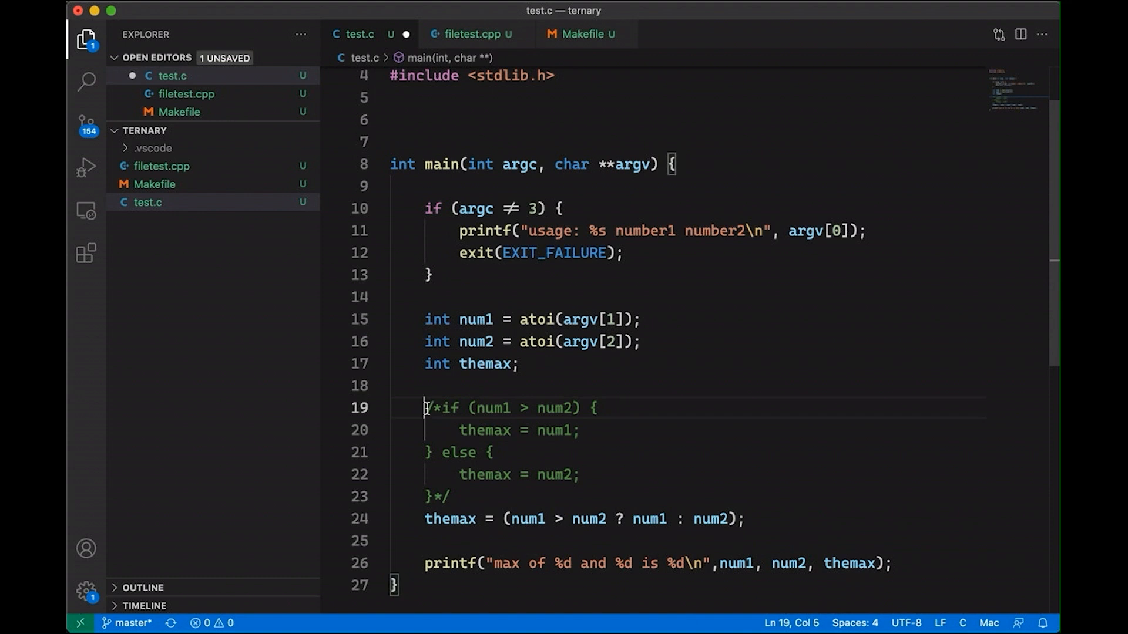
pyautogui.moveTo(425, 408); pyautogui.dragTo(452, 497)
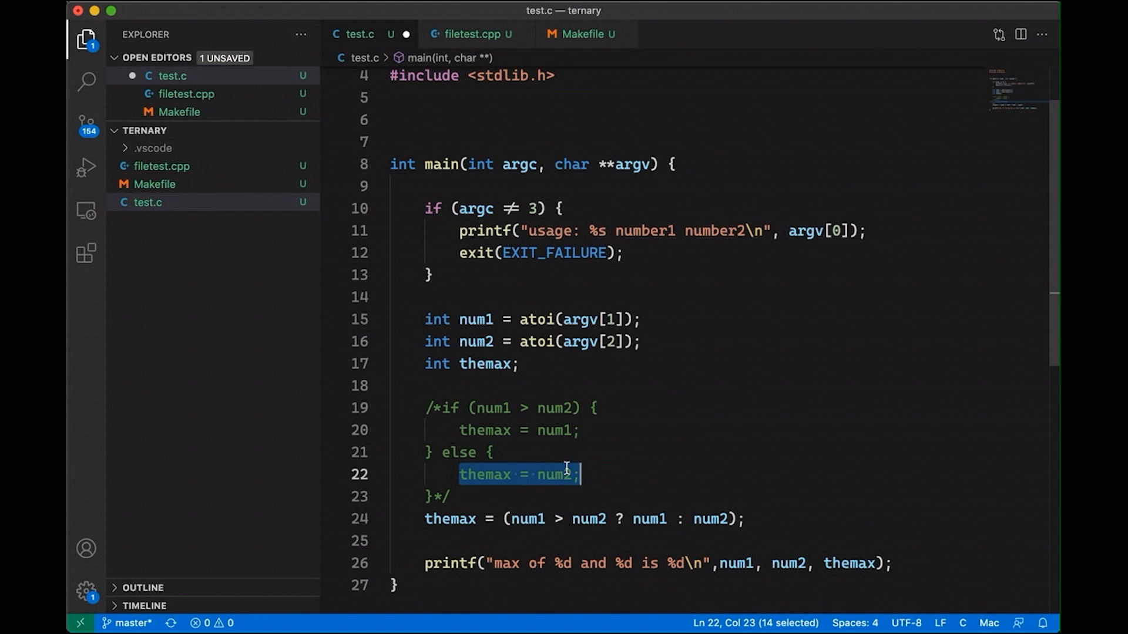
pyautogui.click(622, 475)
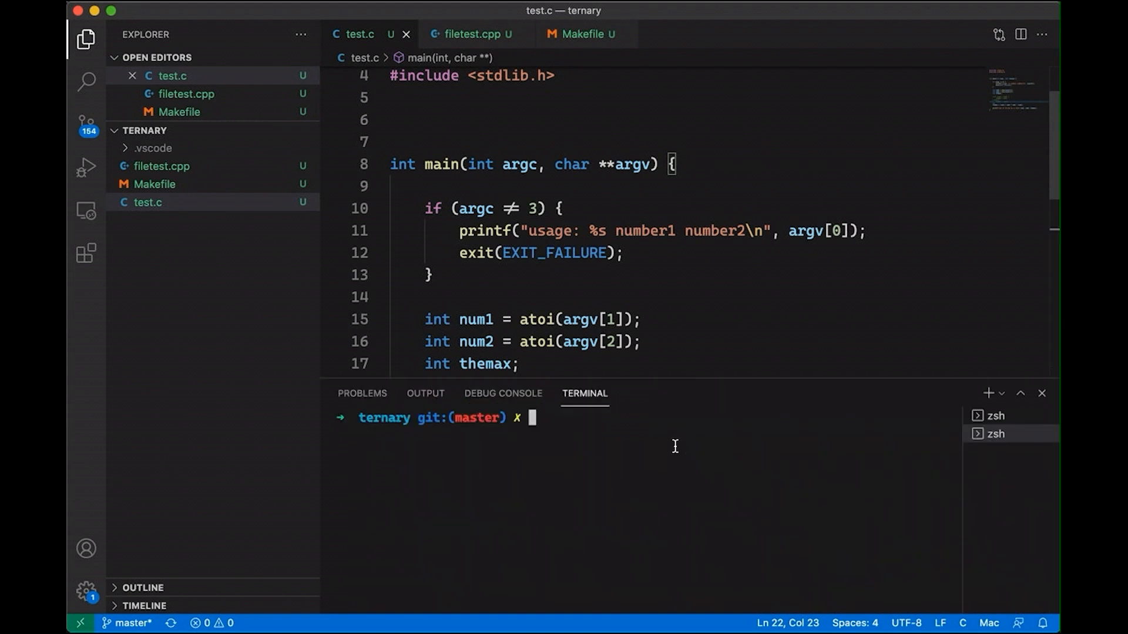
# Build with make and run ./test 12 -35, which reports 12 as the maximum
pyautogui.write('make')
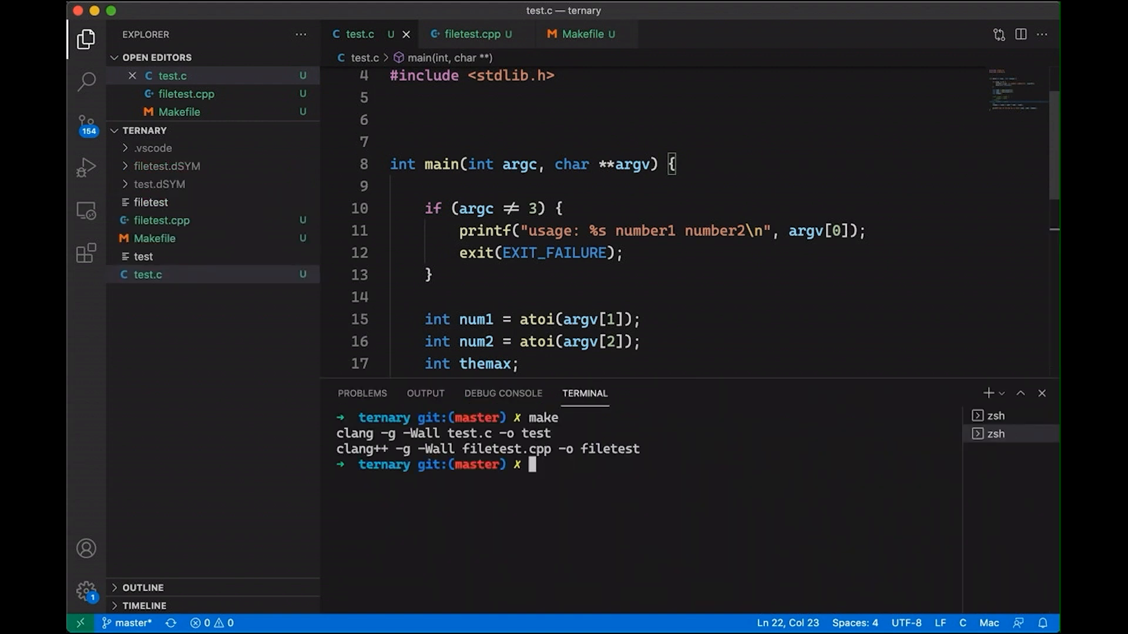
pyautogui.write('./t')
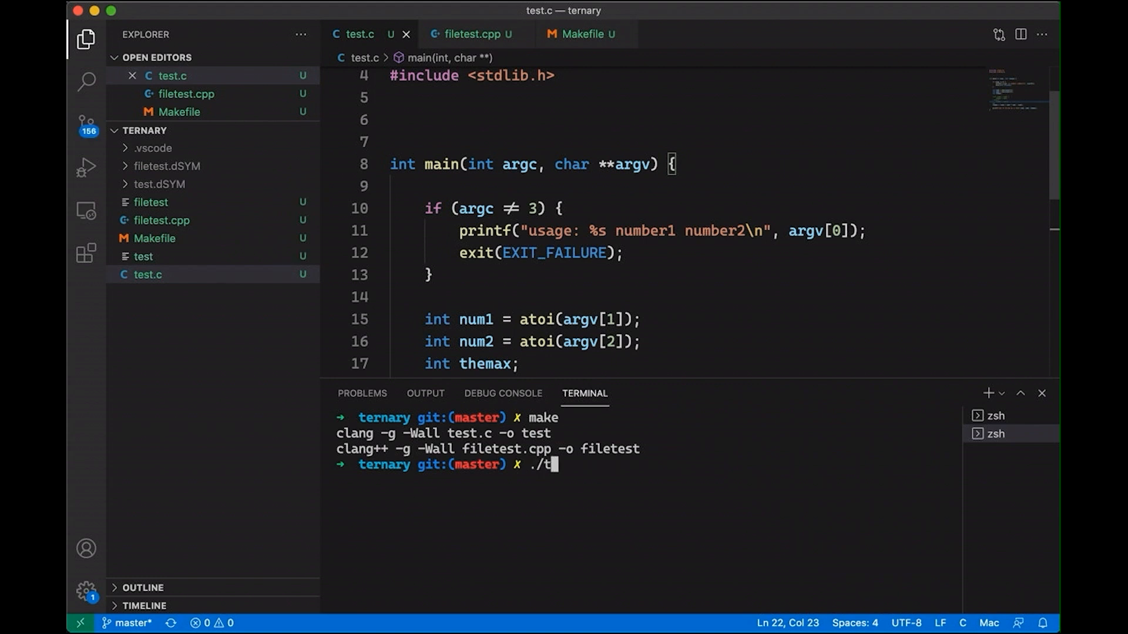
pyautogui.press('Enter')
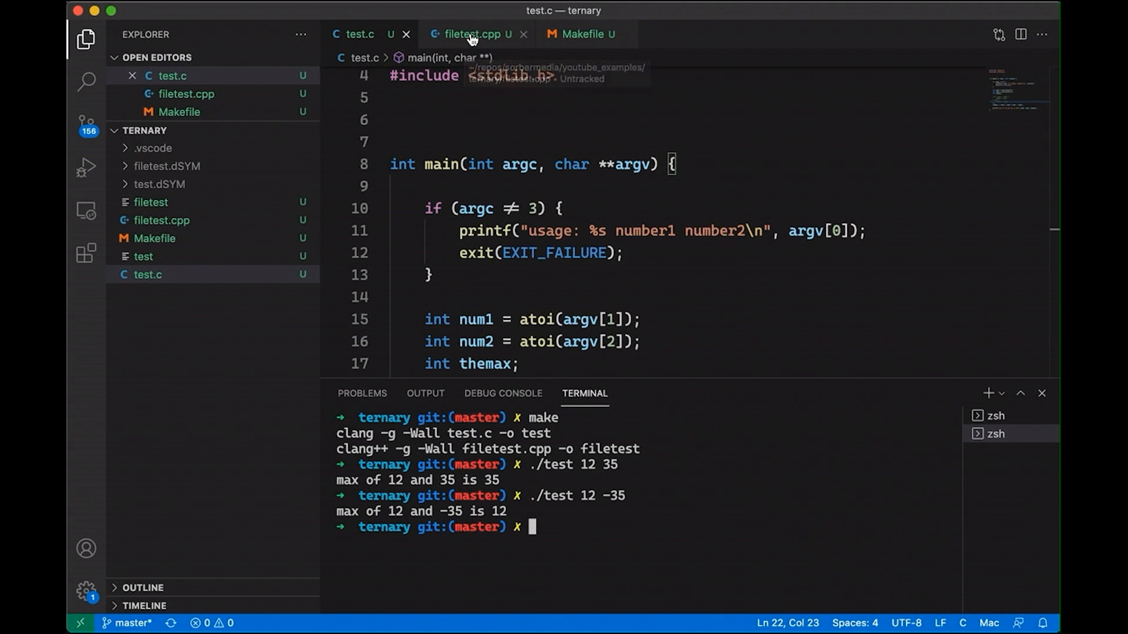
# Switch to filetest.cpp, check its printed message, and insert a blank line above cout
pyautogui.click(469, 34)
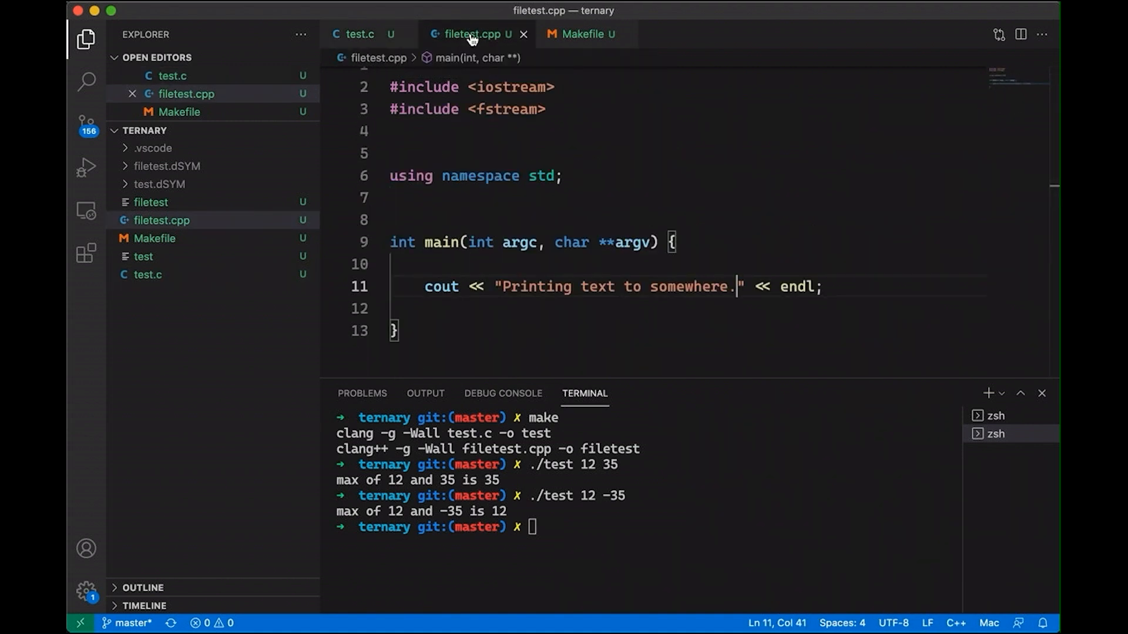
pyautogui.moveTo(513, 116)
pyautogui.write('./filetest')
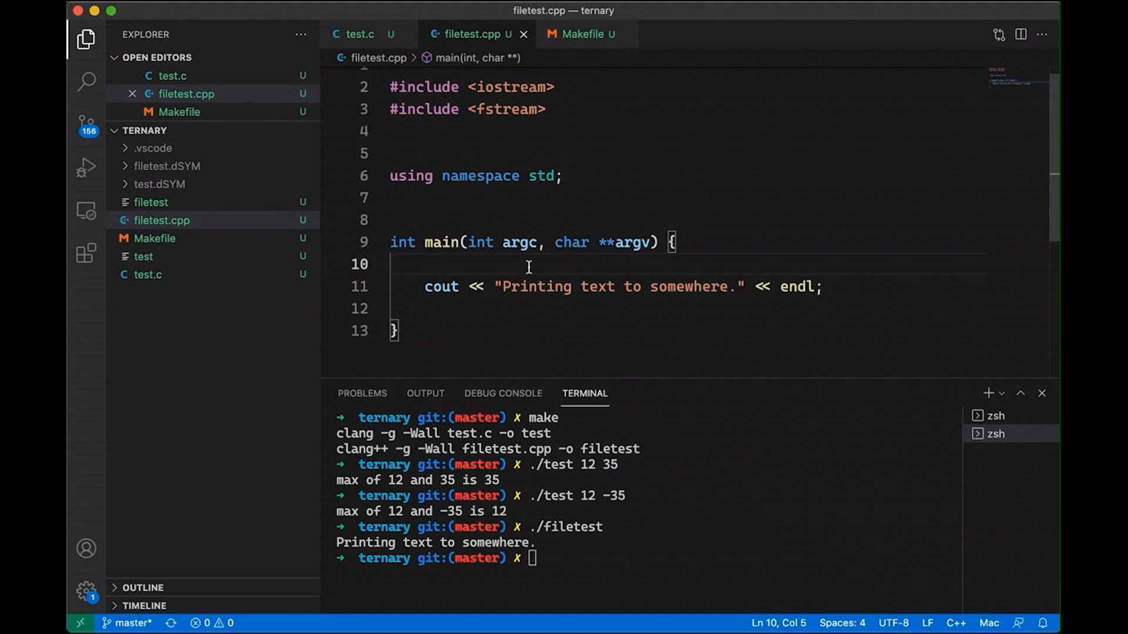
pyautogui.press('enter')
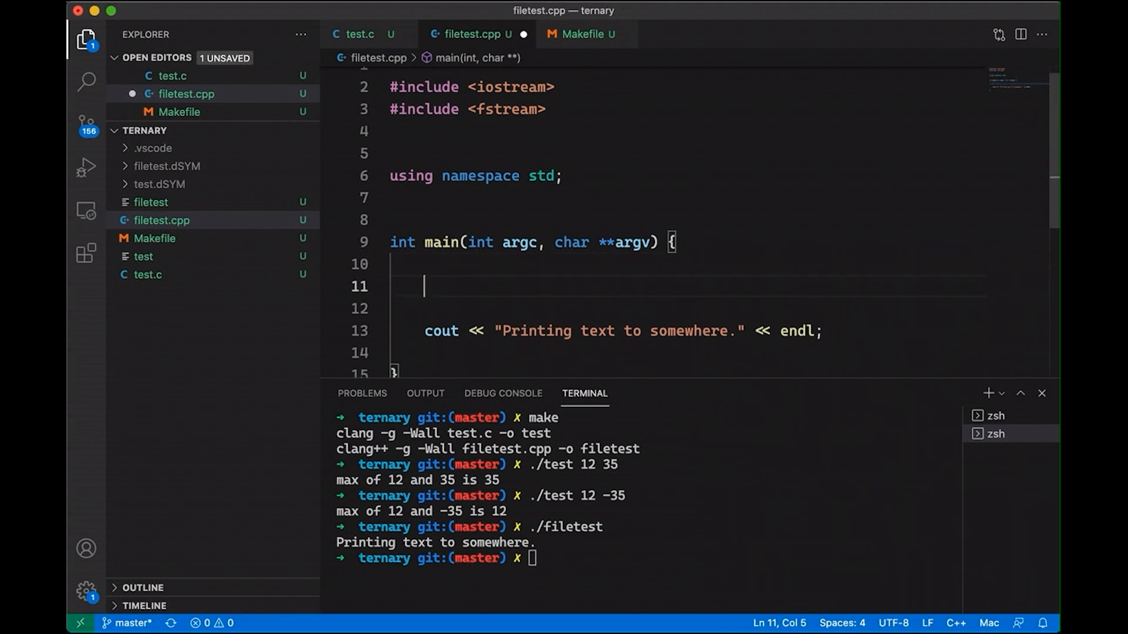
# Declare ostream &myout = (argc > 1 ? *(new ofstream(argv[1])) : cout) and print through myout
pyautogui.write('ostream &myout = (')
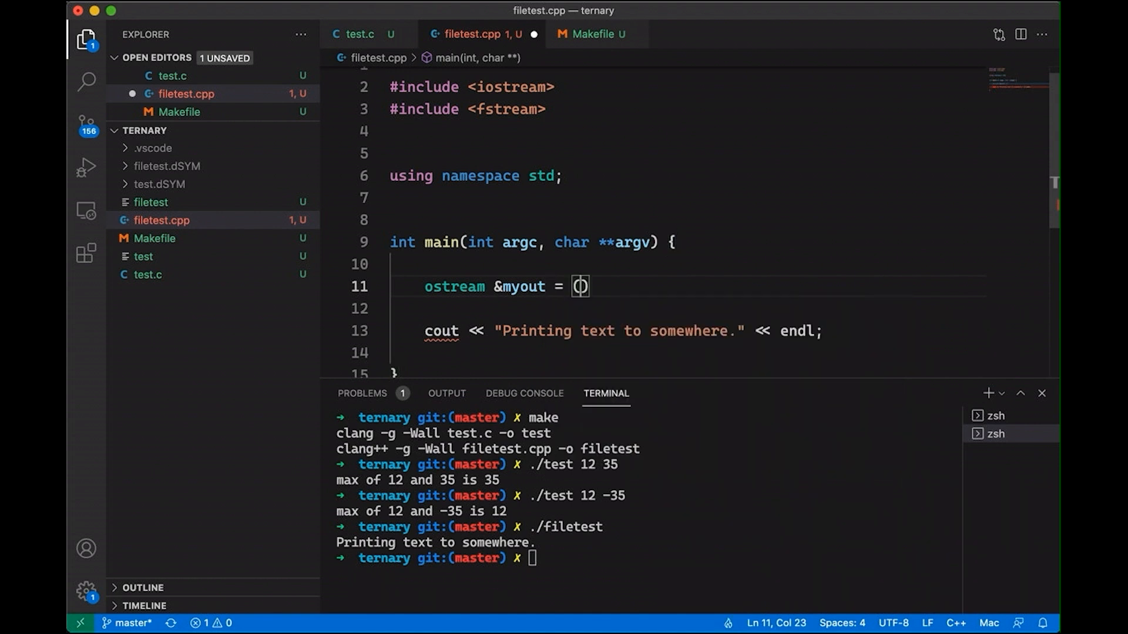
pyautogui.write('argc >')
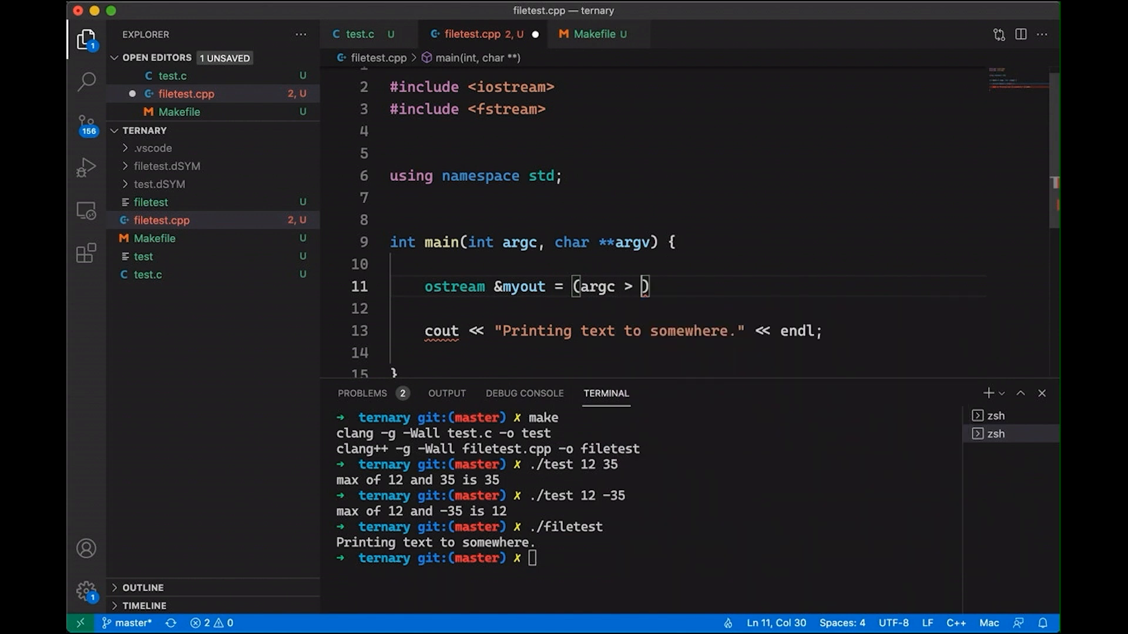
pyautogui.write('1 ? new')
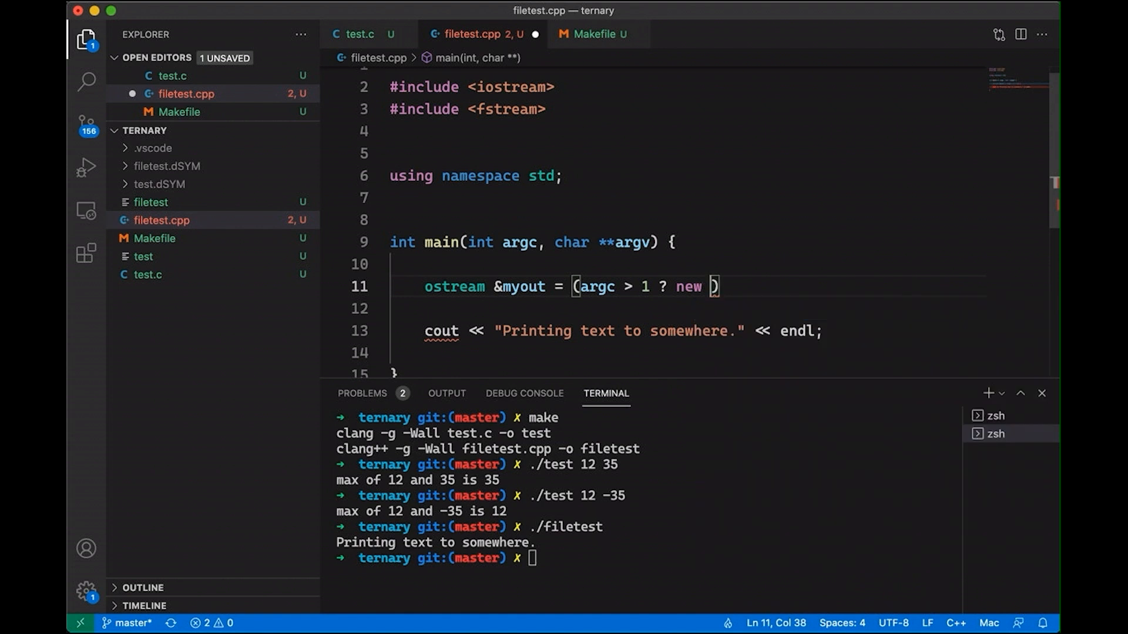
pyautogui.write('ofstream')
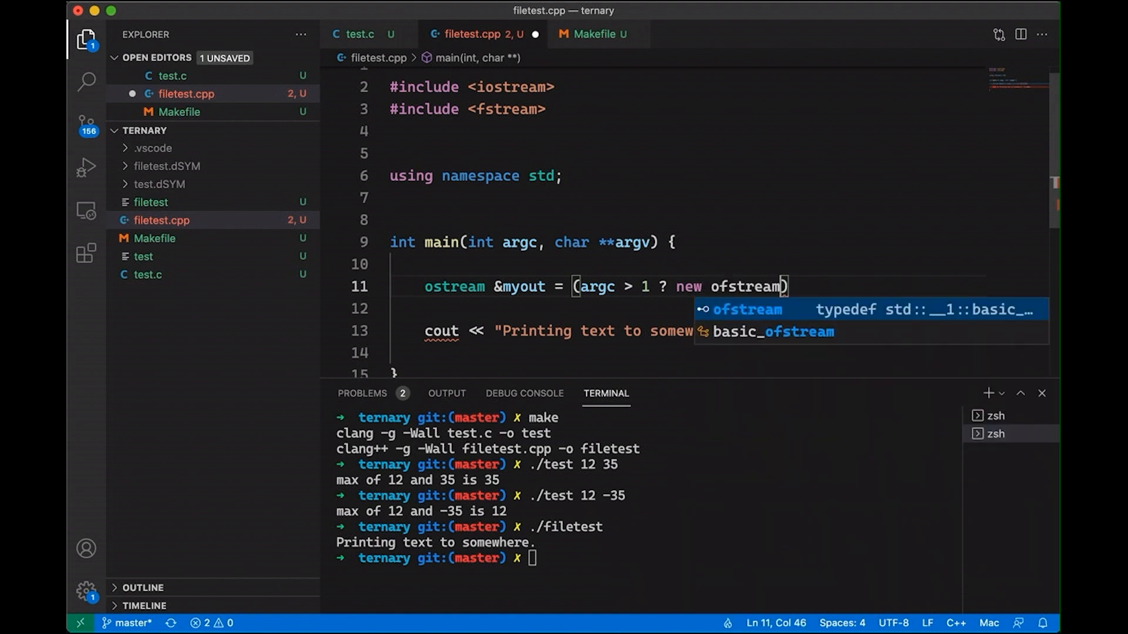
pyautogui.write('(a')
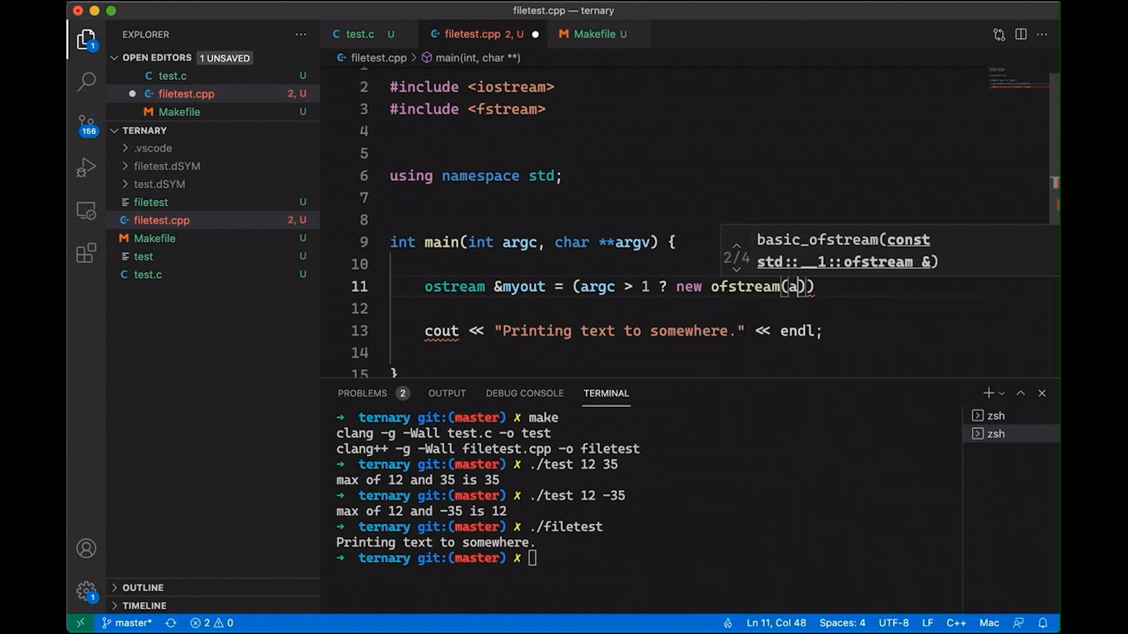
pyautogui.write('rgv[1]')
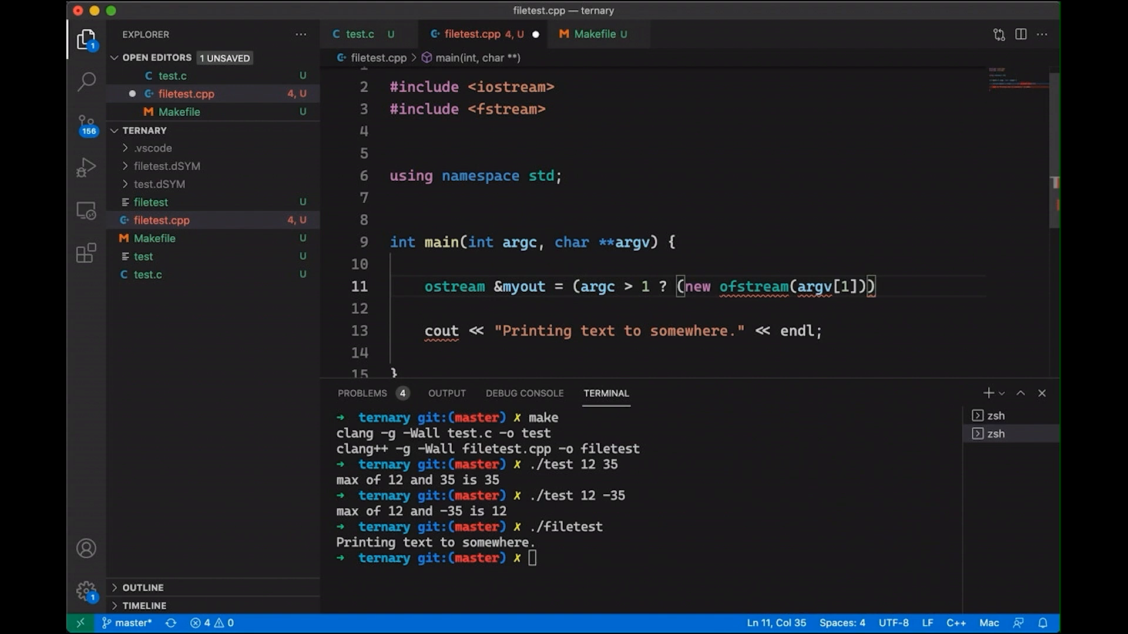
pyautogui.write('*')
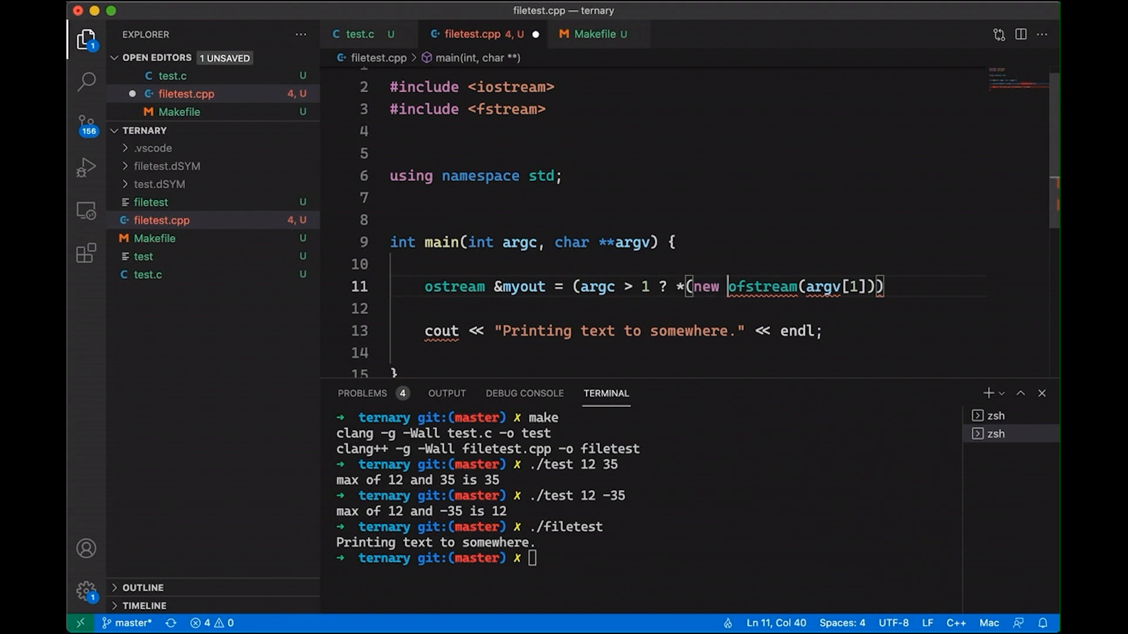
pyautogui.write(': c')
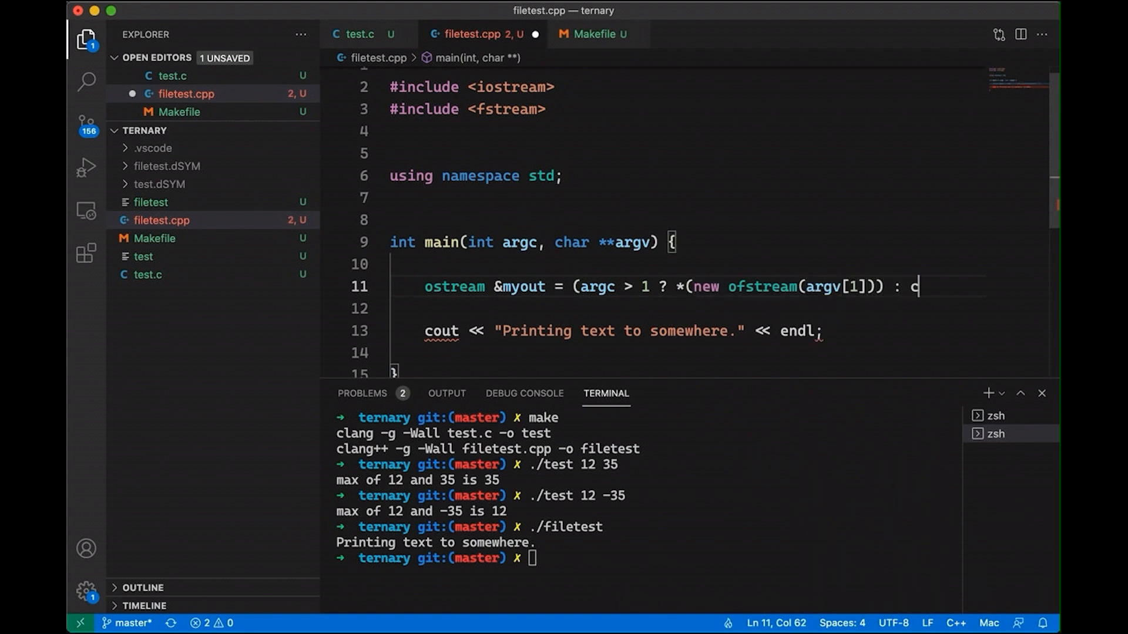
pyautogui.write('out);')
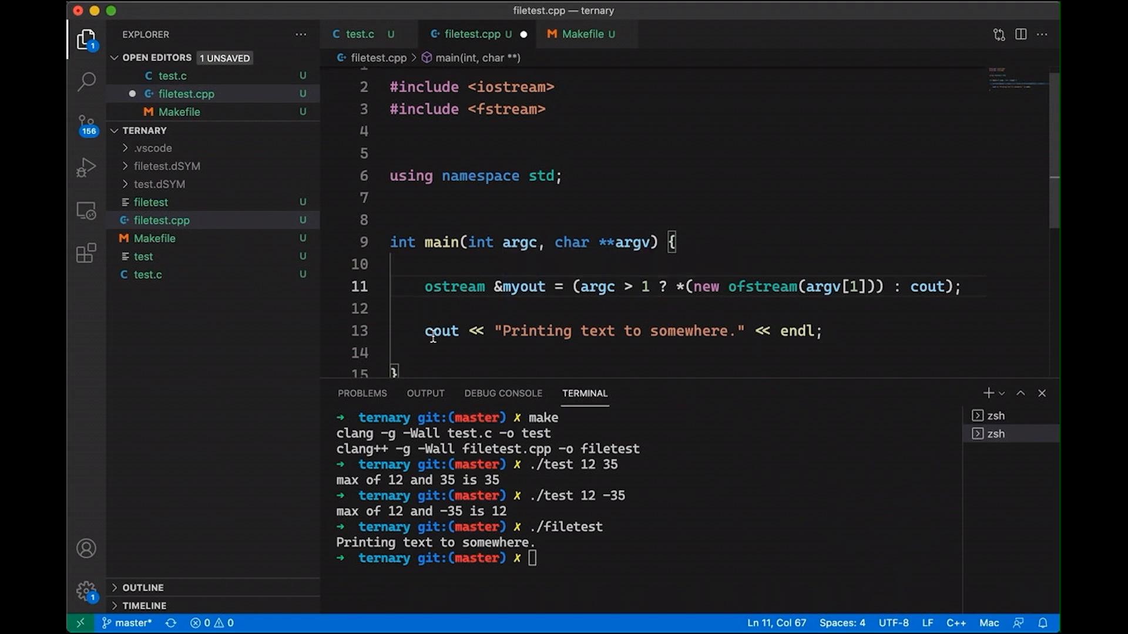
pyautogui.write('myout')
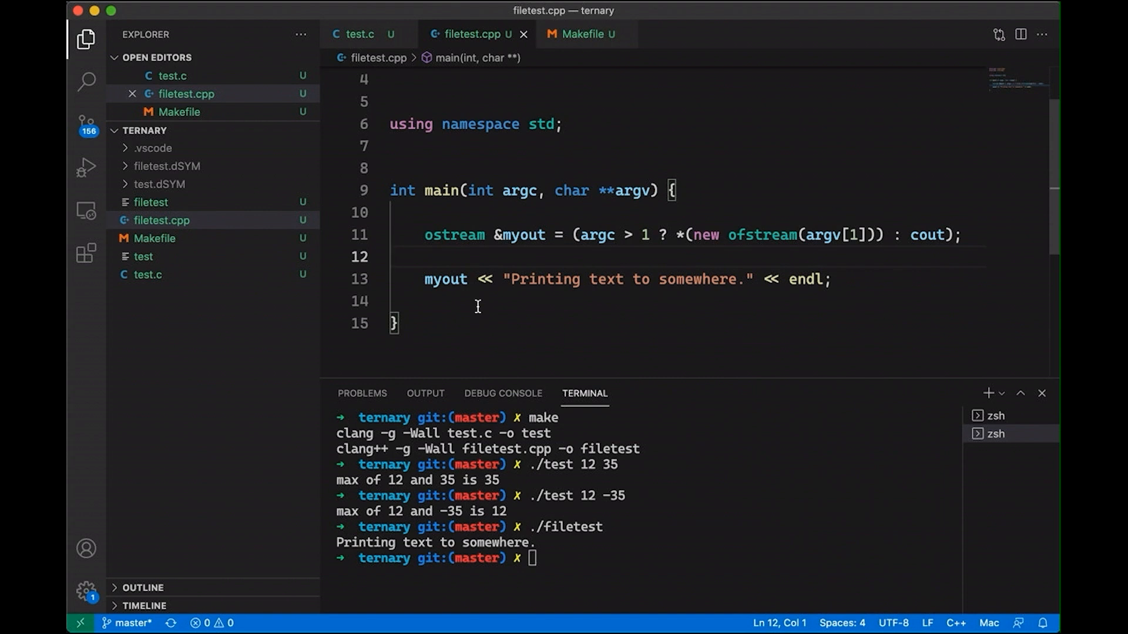
pyautogui.moveTo(573, 234); pyautogui.dragTo(833, 234)
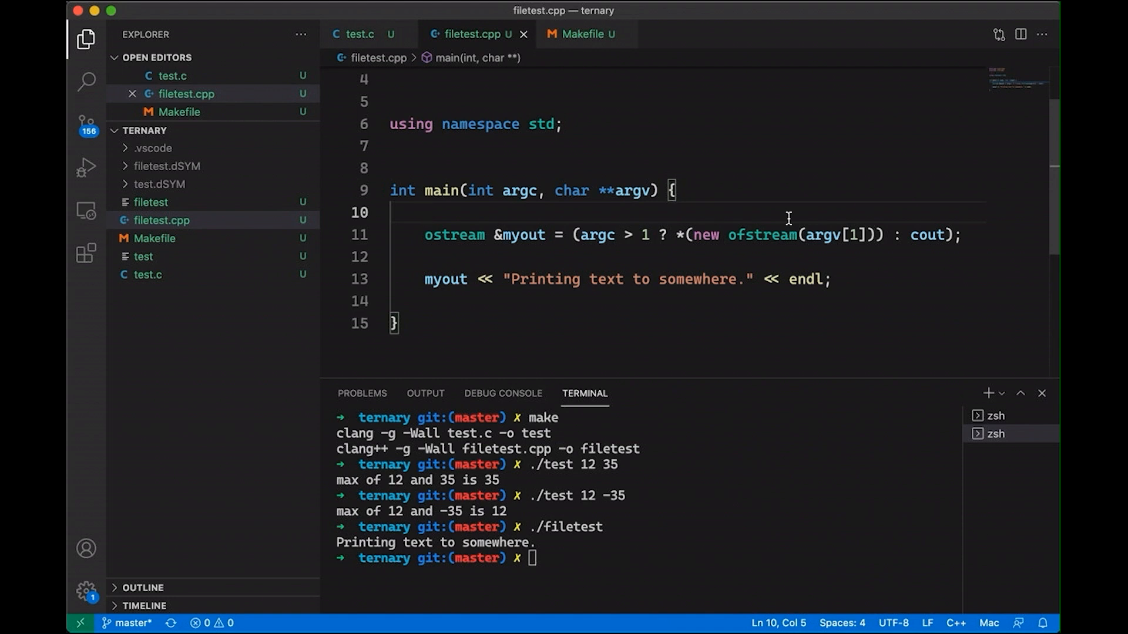
pyautogui.click(424, 212)
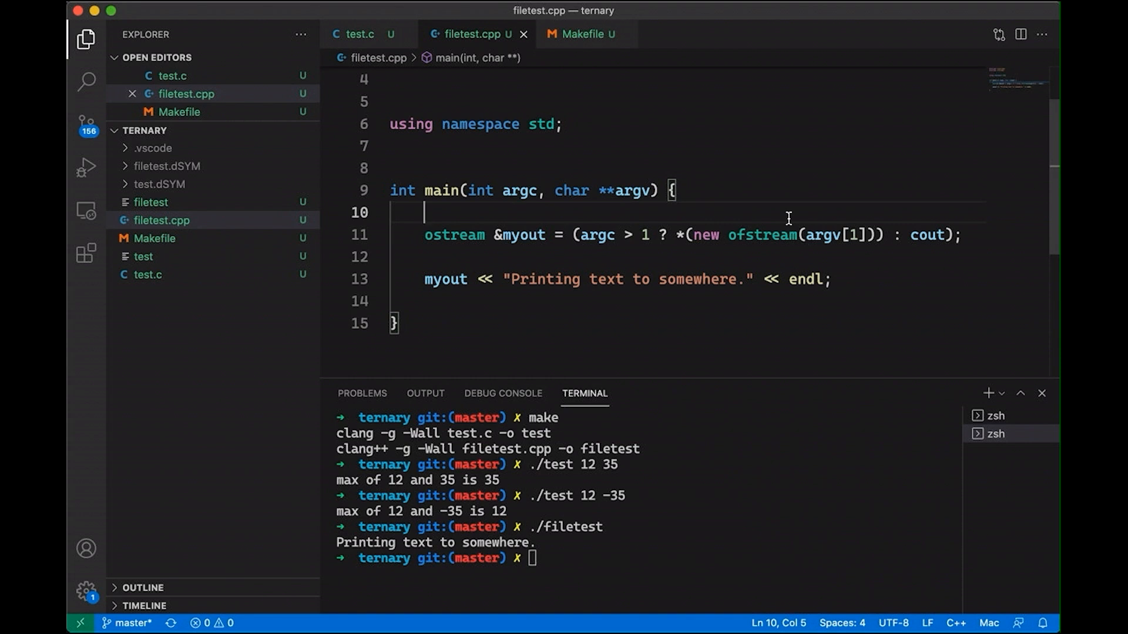
pyautogui.moveTo(437, 242)
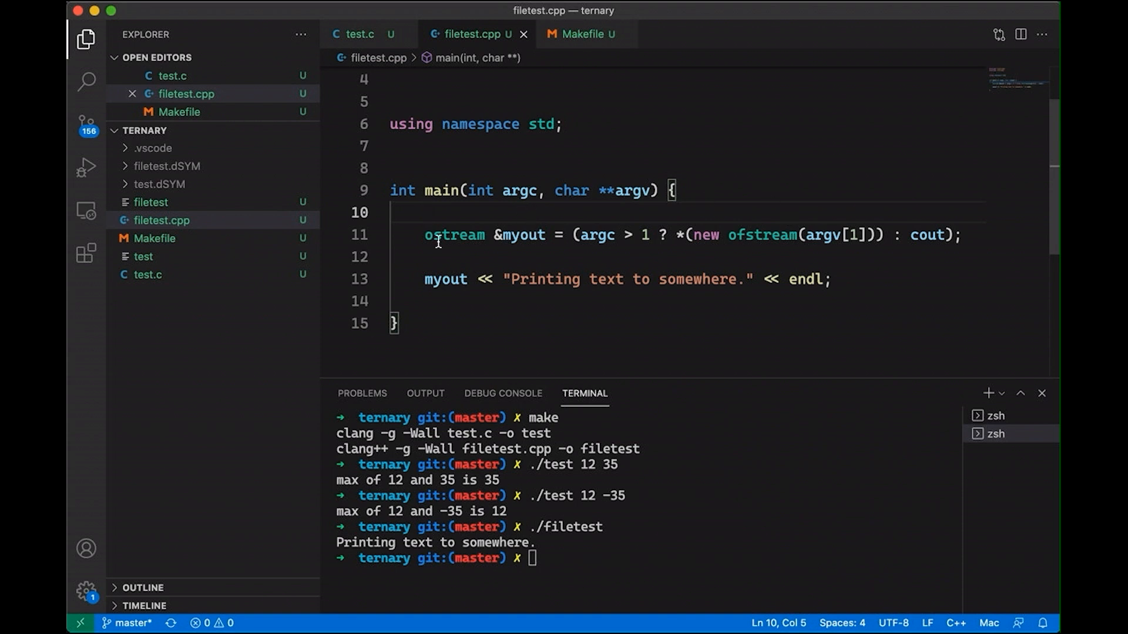
pyautogui.moveTo(424, 234); pyautogui.dragTo(961, 235)
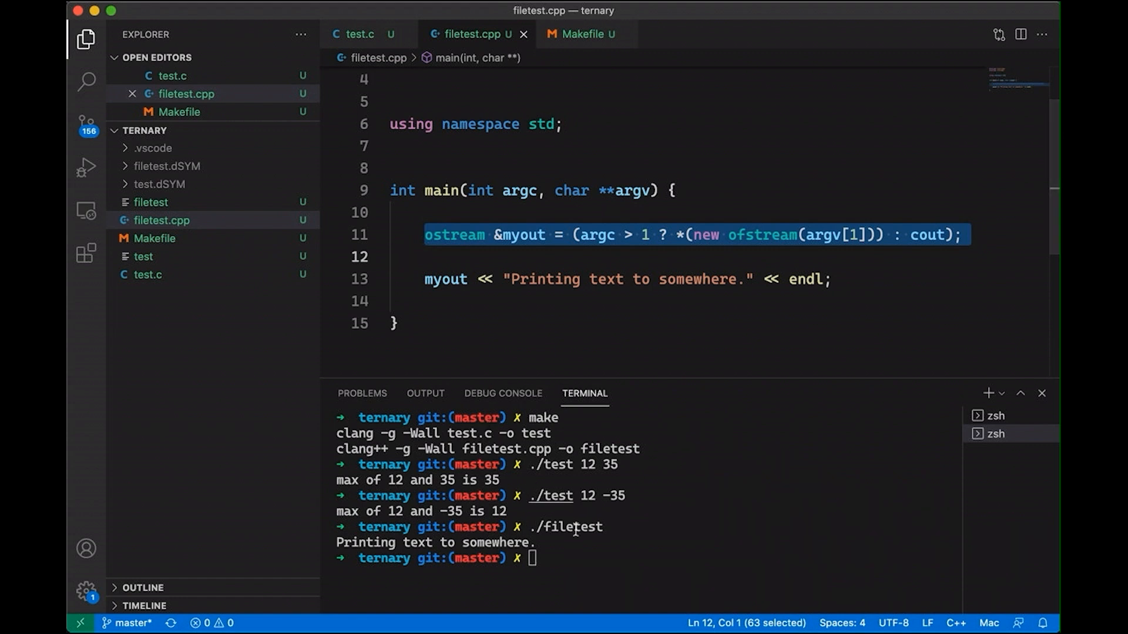
pyautogui.write('make')
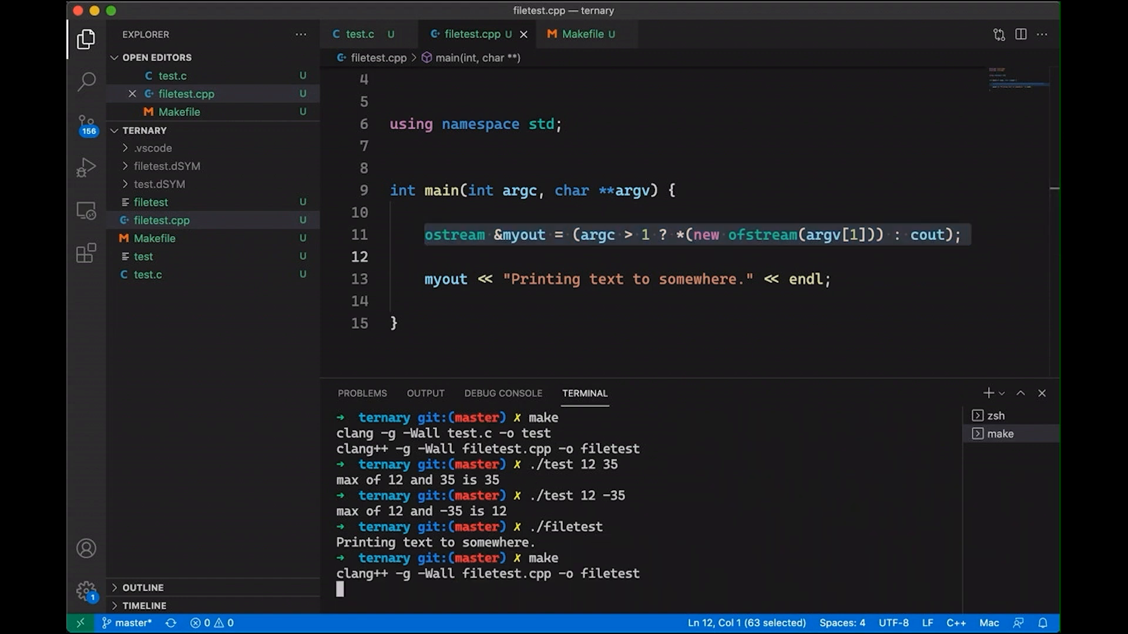
# Run ./filetest with output.txt, open the created output.txt, and return to filetest.cpp
pyautogui.write('./filetest')
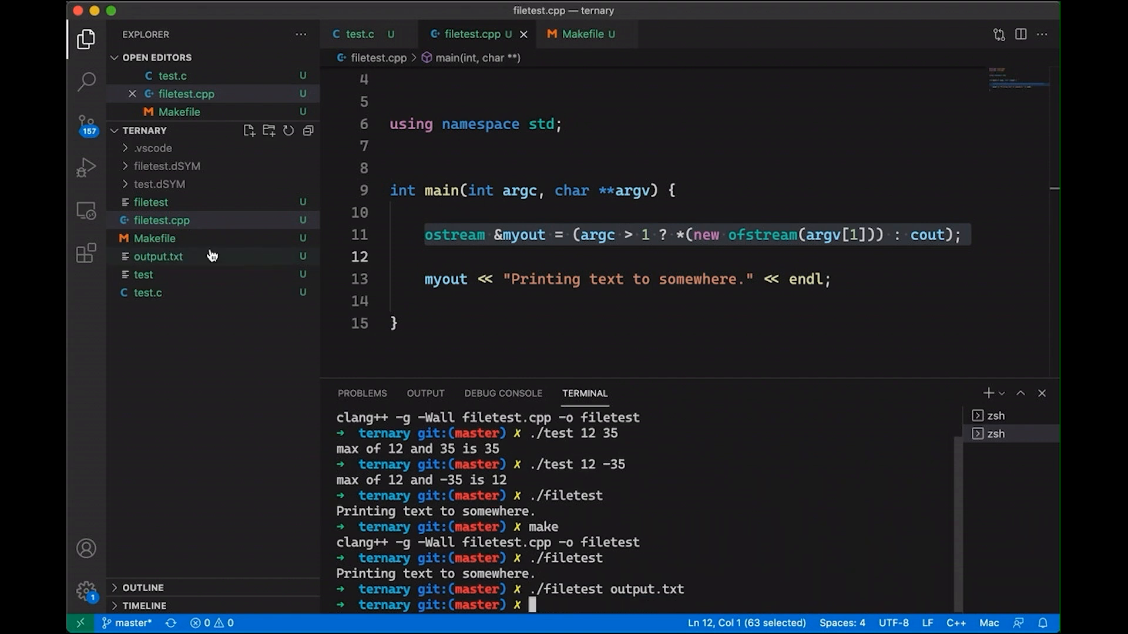
pyautogui.click(158, 256)
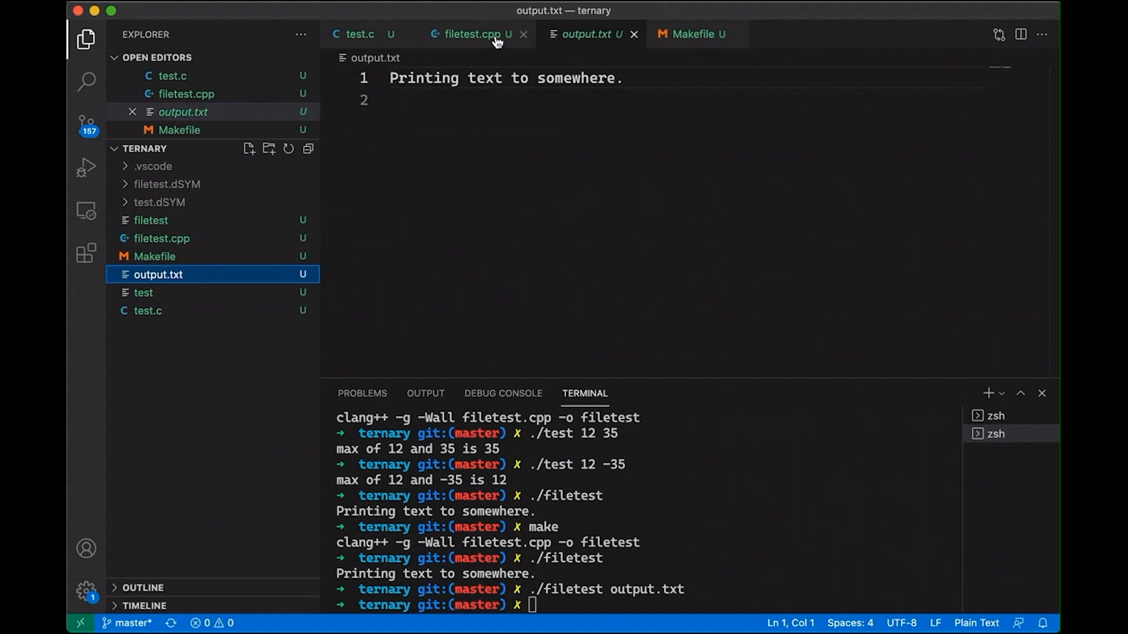
pyautogui.click(473, 34)
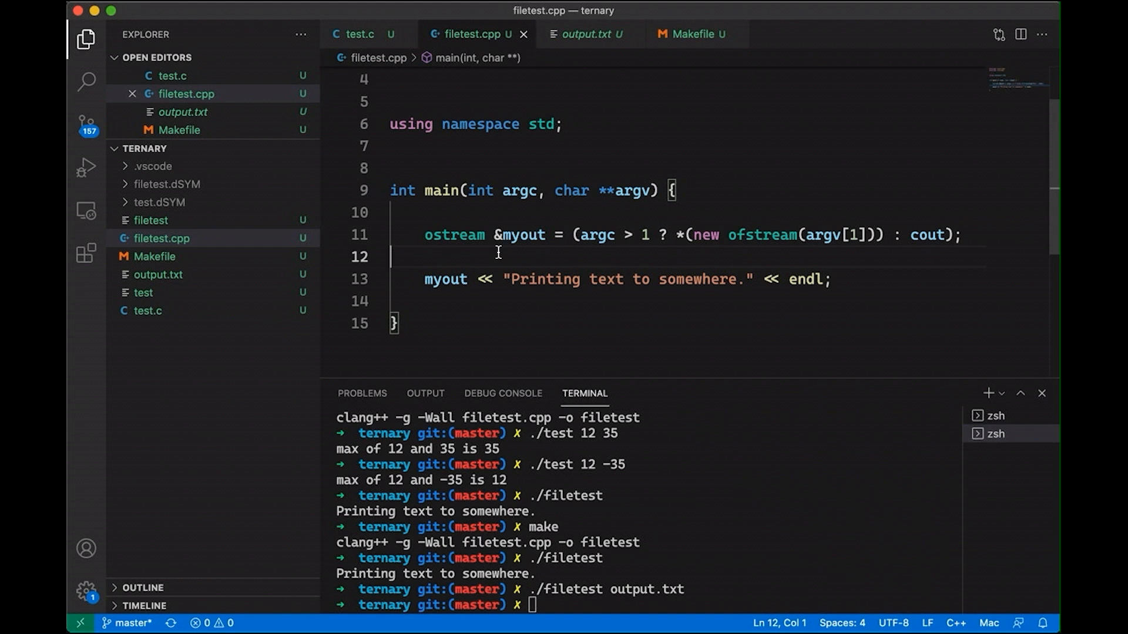
# Add ostream &myout; then if (argc > 1) assign *(new ofstream(argv[1])), else myout = cout
pyautogui.click(423, 235)
pyautogui.write('//')
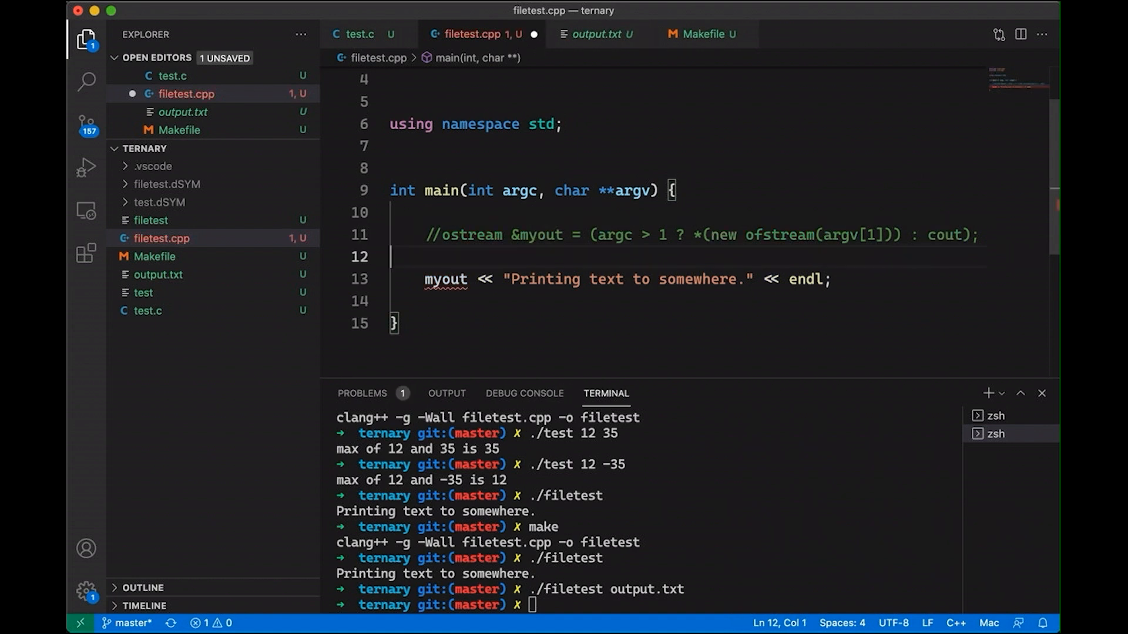
pyautogui.press('enter')
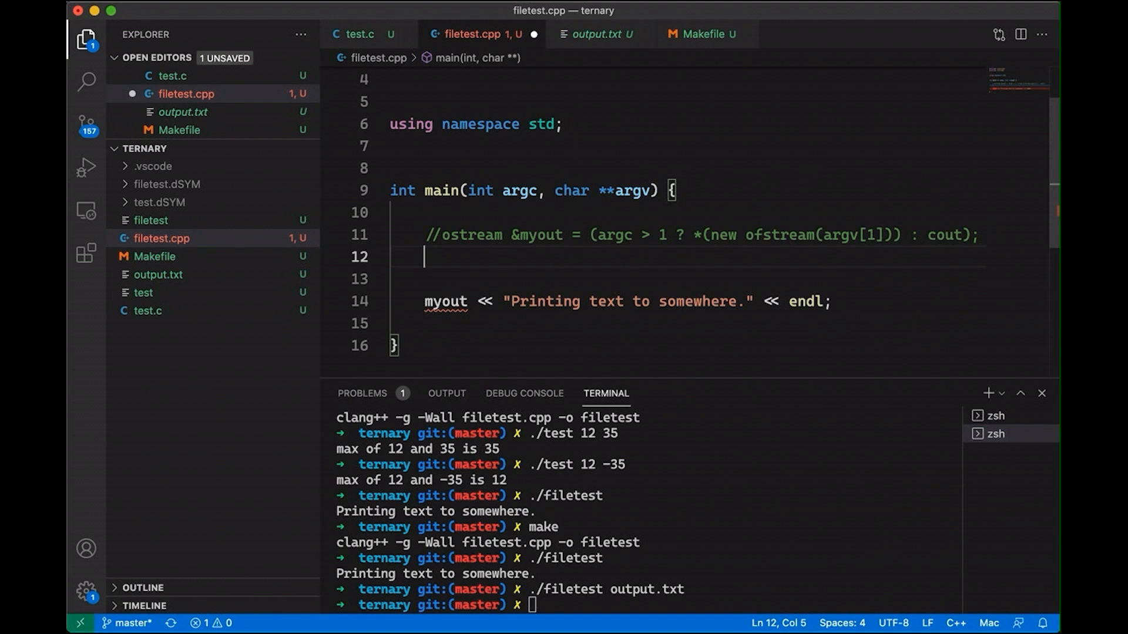
pyautogui.write('ostream &myout;')
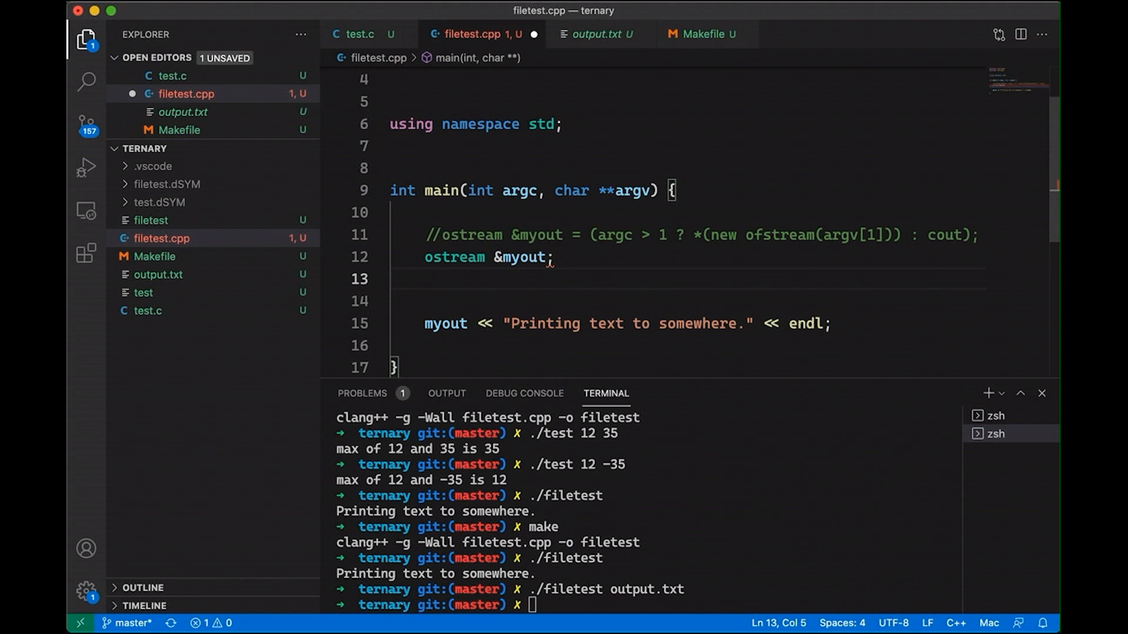
pyautogui.write('if (a')
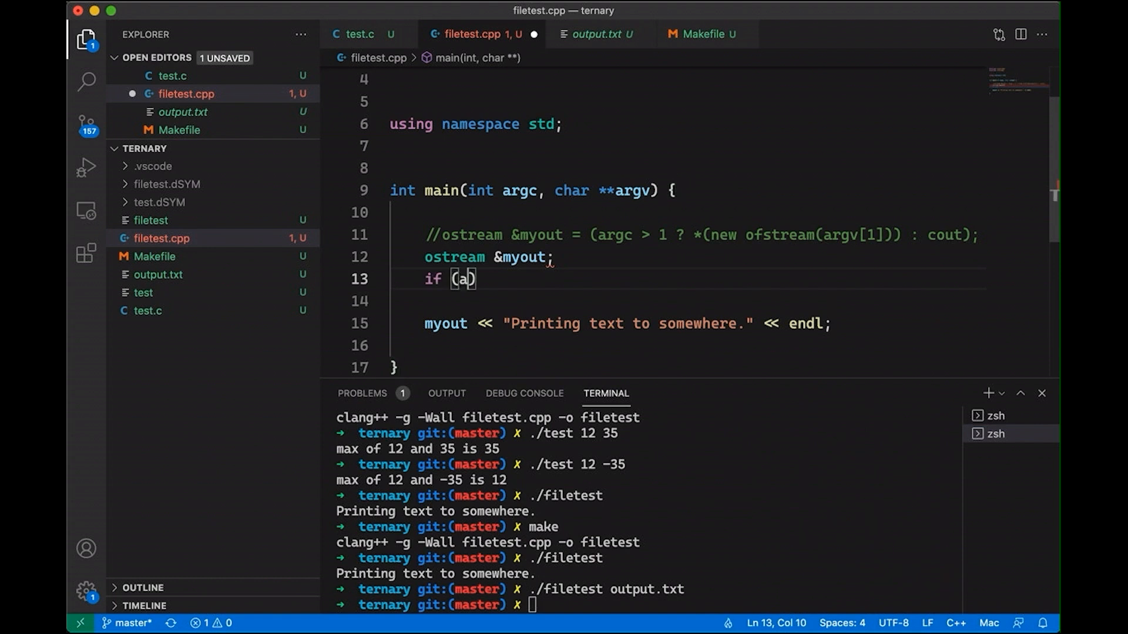
pyautogui.write('rgc > 1')
pyautogui.write('myout')
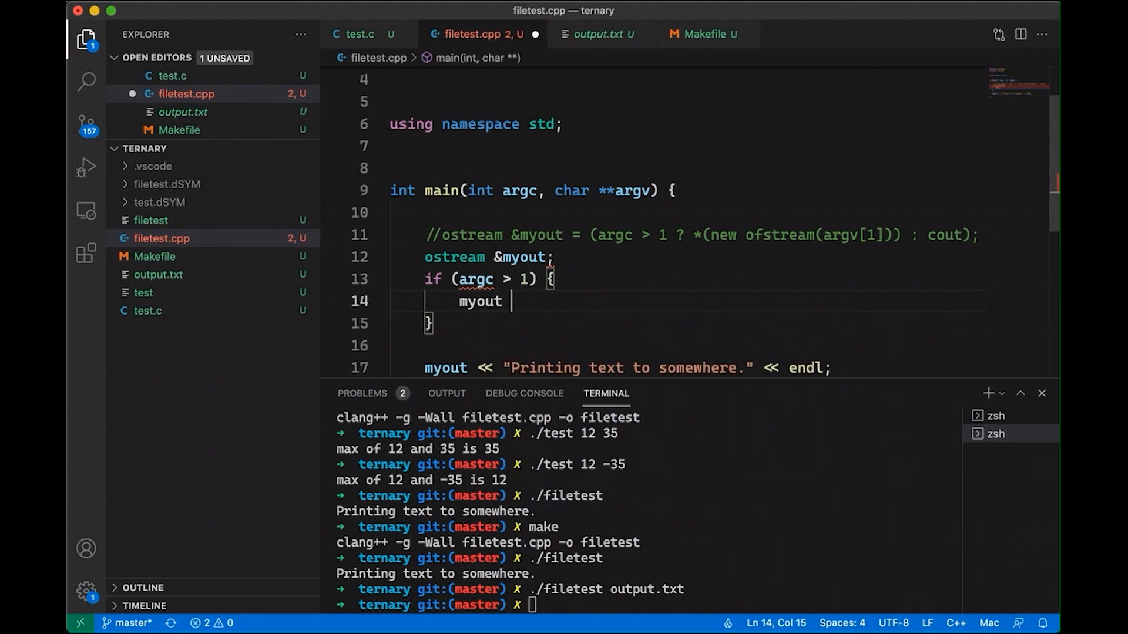
pyautogui.write('= *(new ofstream(argv[1')
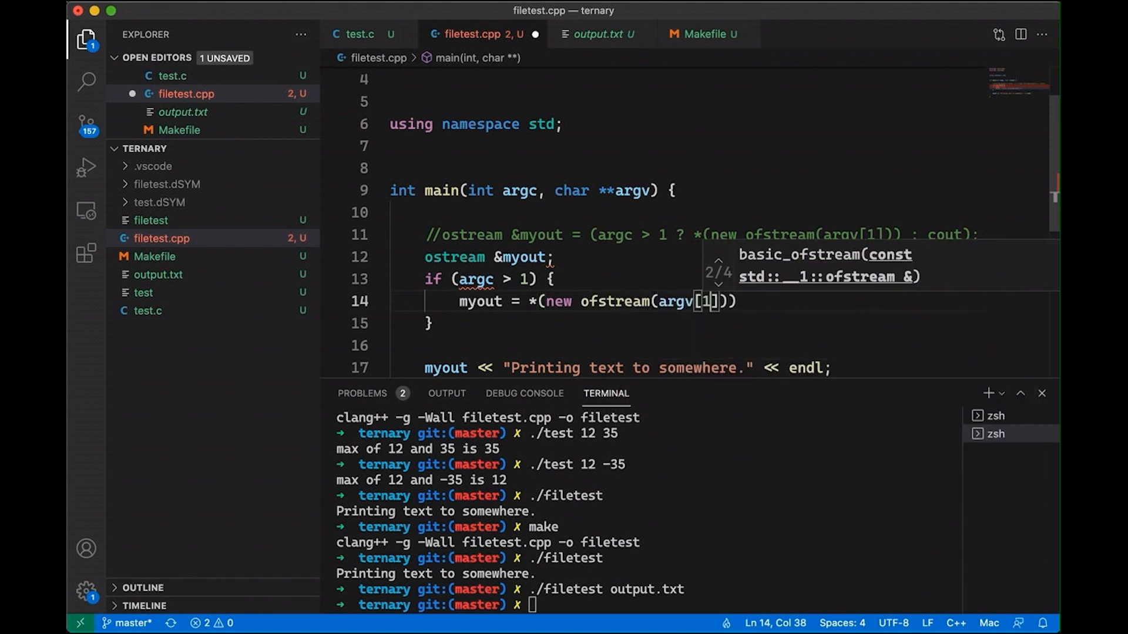
pyautogui.write(';')
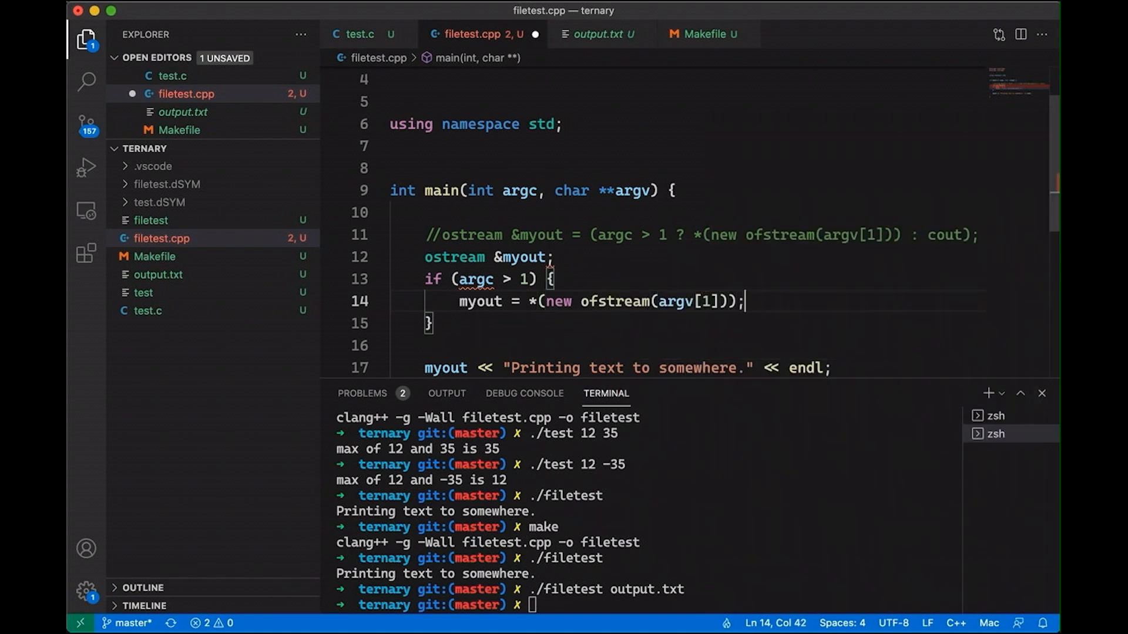
pyautogui.write('else {')
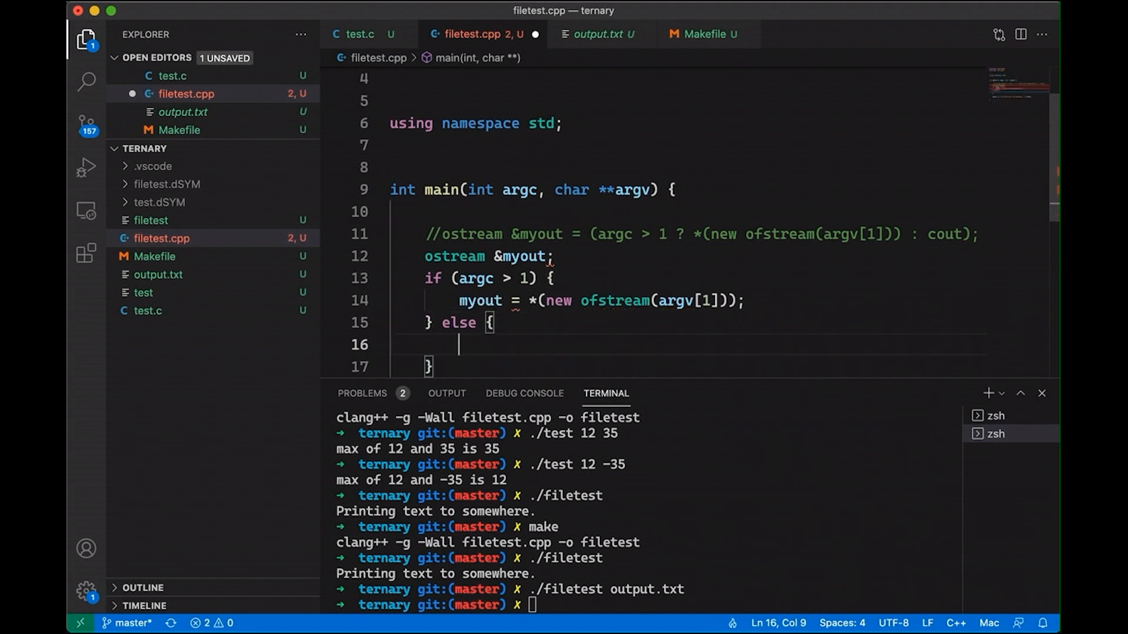
pyautogui.write('myout = cout;')
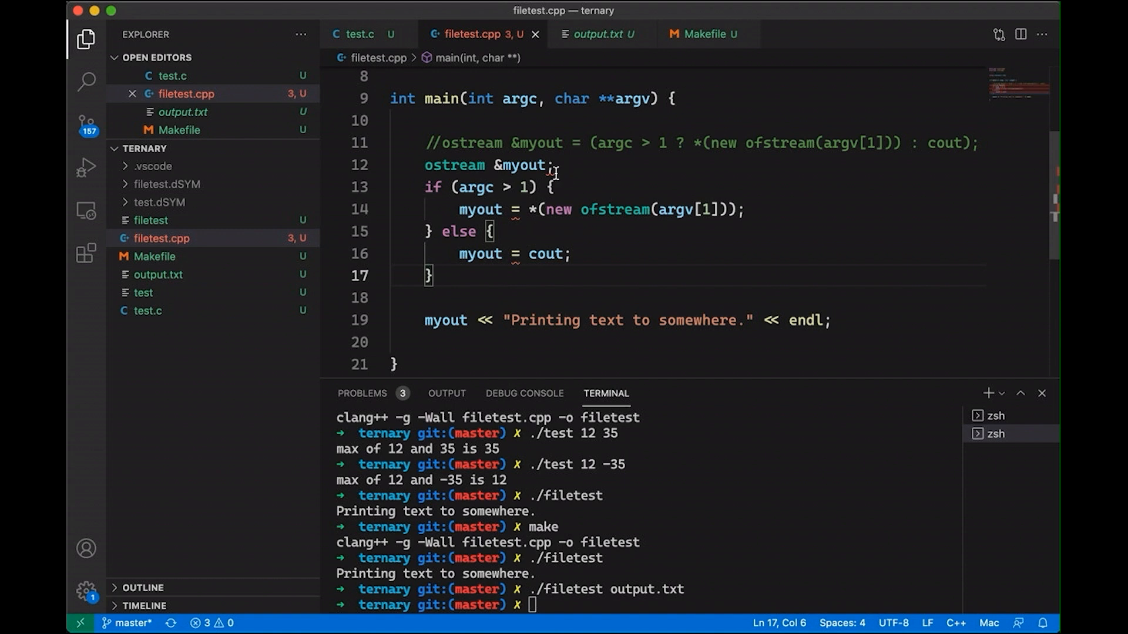
pyautogui.moveTo(637, 518)
pyautogui.write('make')
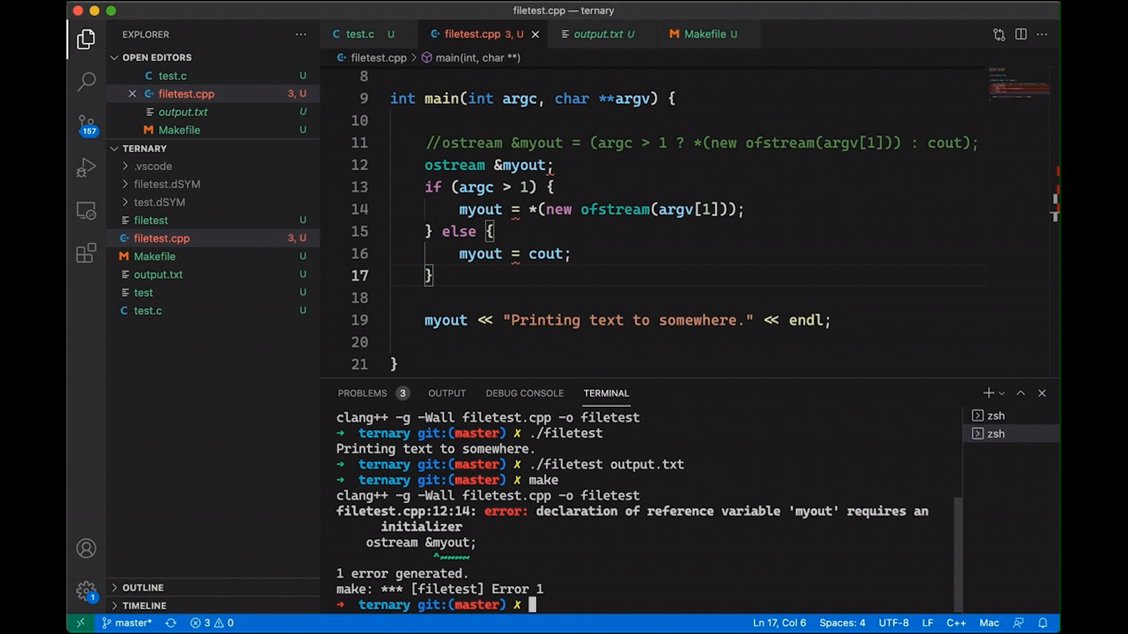
# Return to the stream declaration to rewrite it as pointer pmyout
pyautogui.click(502, 165)
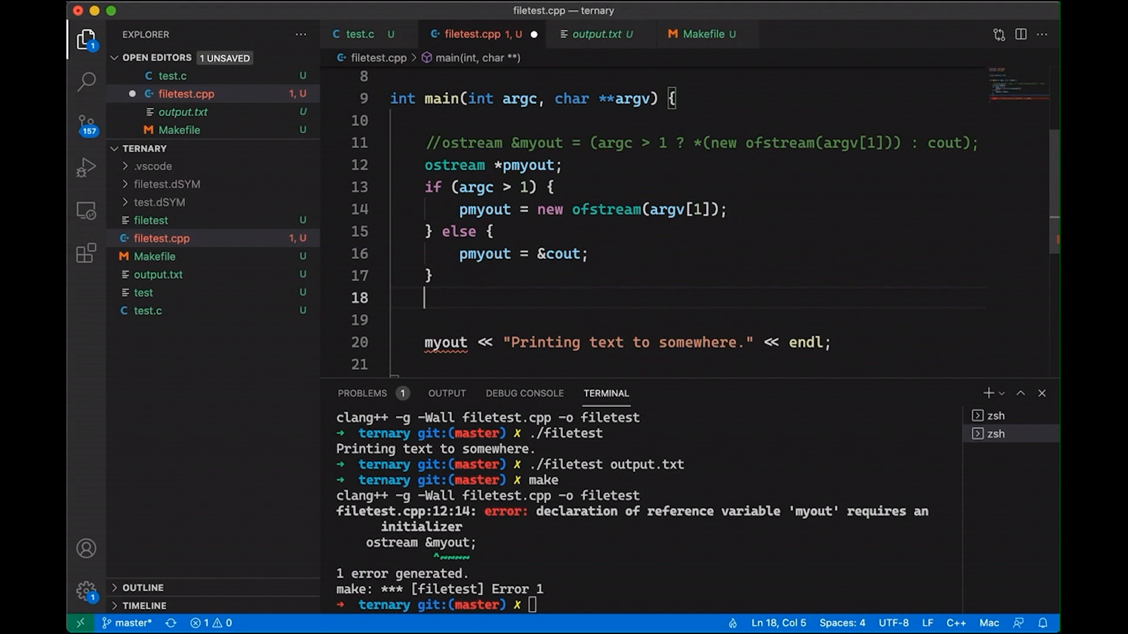
# Add ostream &myout = *pmyout;, run ./filetest output2.txt, and check output2.txt's printed sentence
pyautogui.write('ostream &myout = *pmyout;')
pyautogui.click(648, 605)
pyautogui.write('./filetest output.txt')
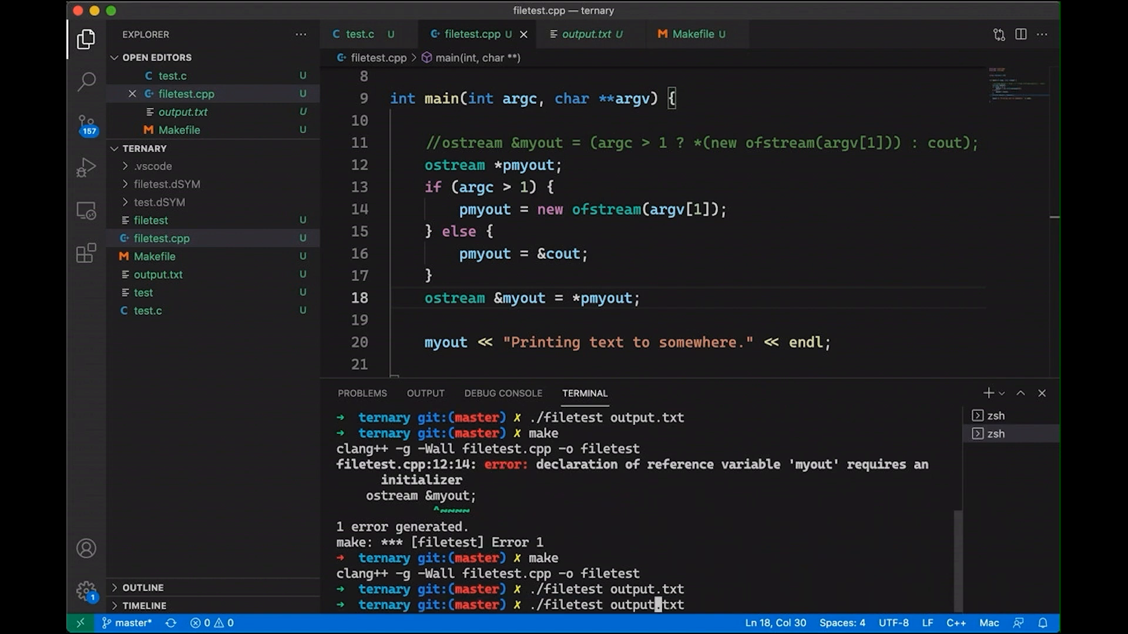
pyautogui.click(161, 292)
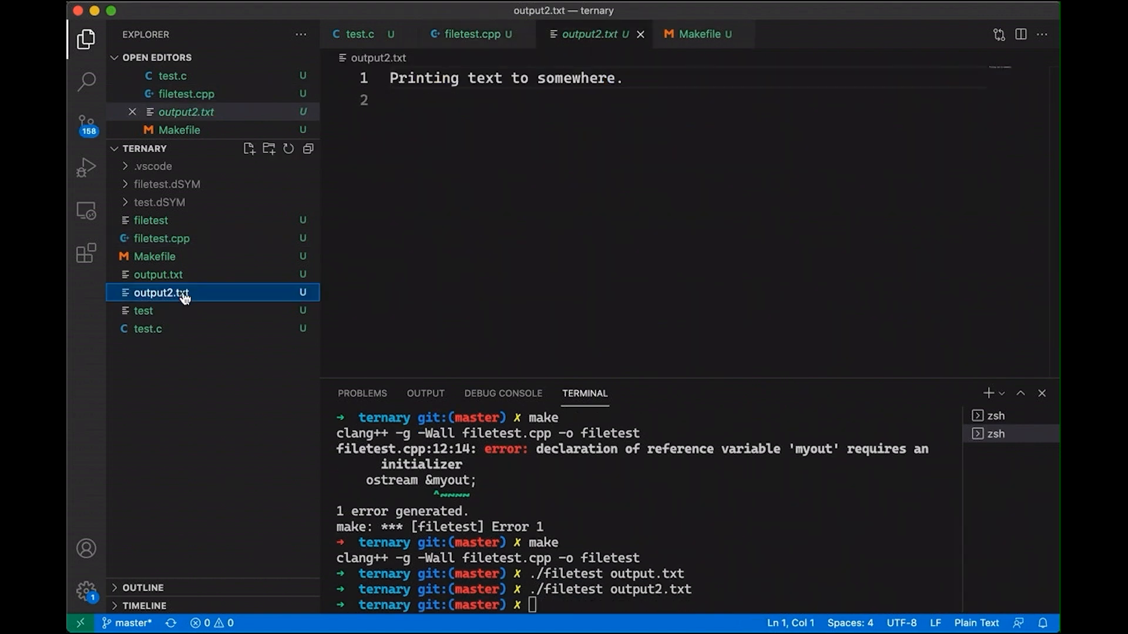
pyautogui.write('./filetest')
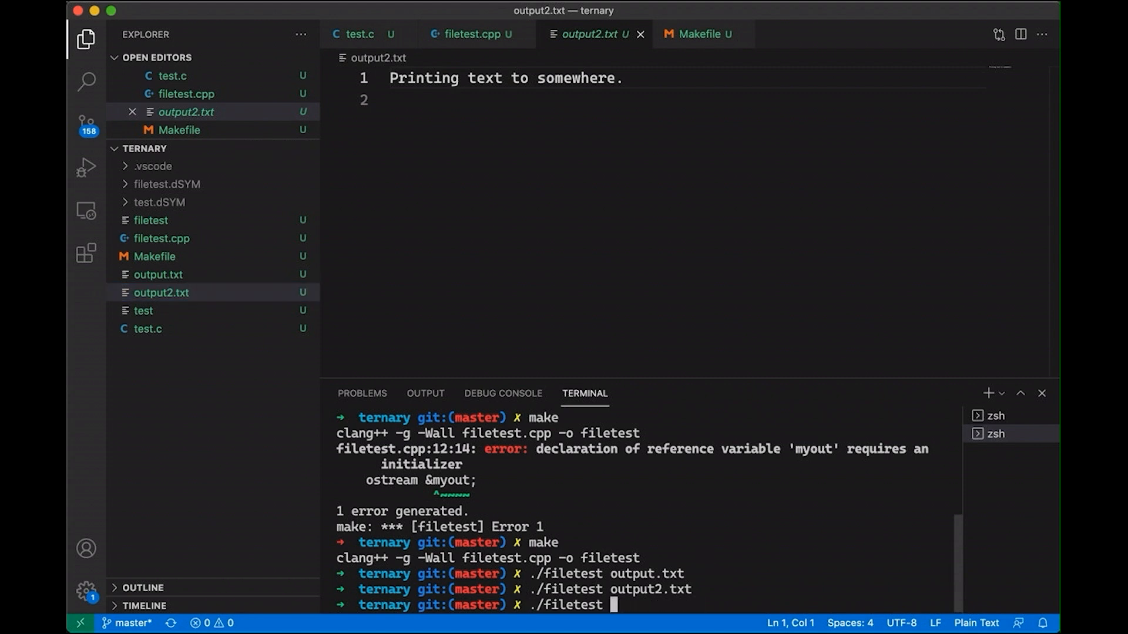
pyautogui.click(470, 34)
pyautogui.write('}*')
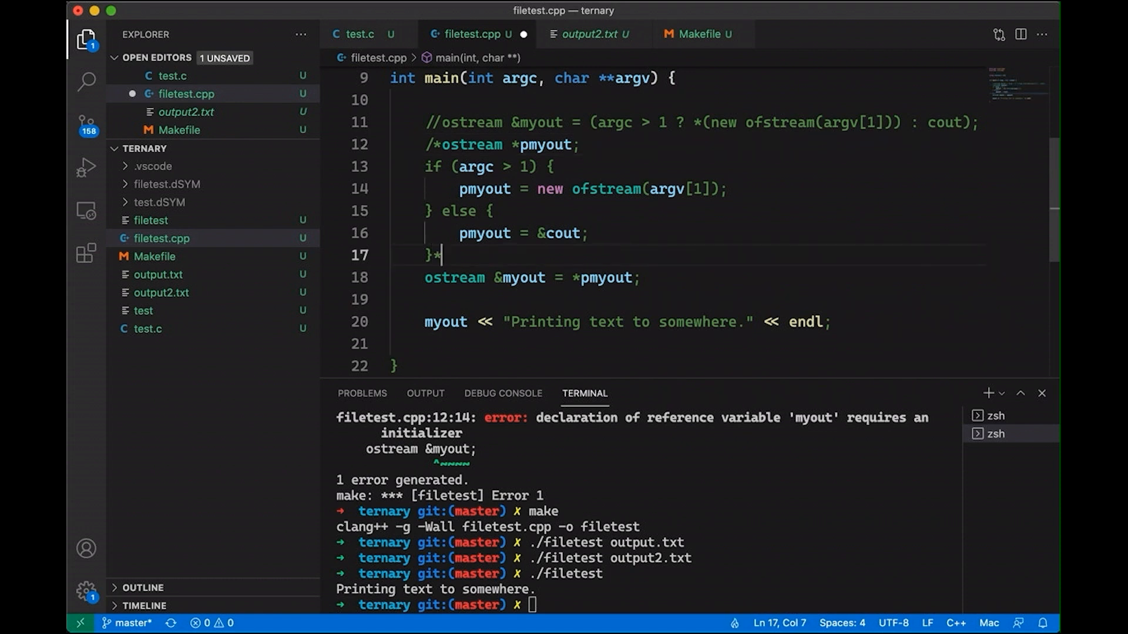
# Undo the block comment and add delete pmyout; before main's closing brace
pyautogui.write('/')
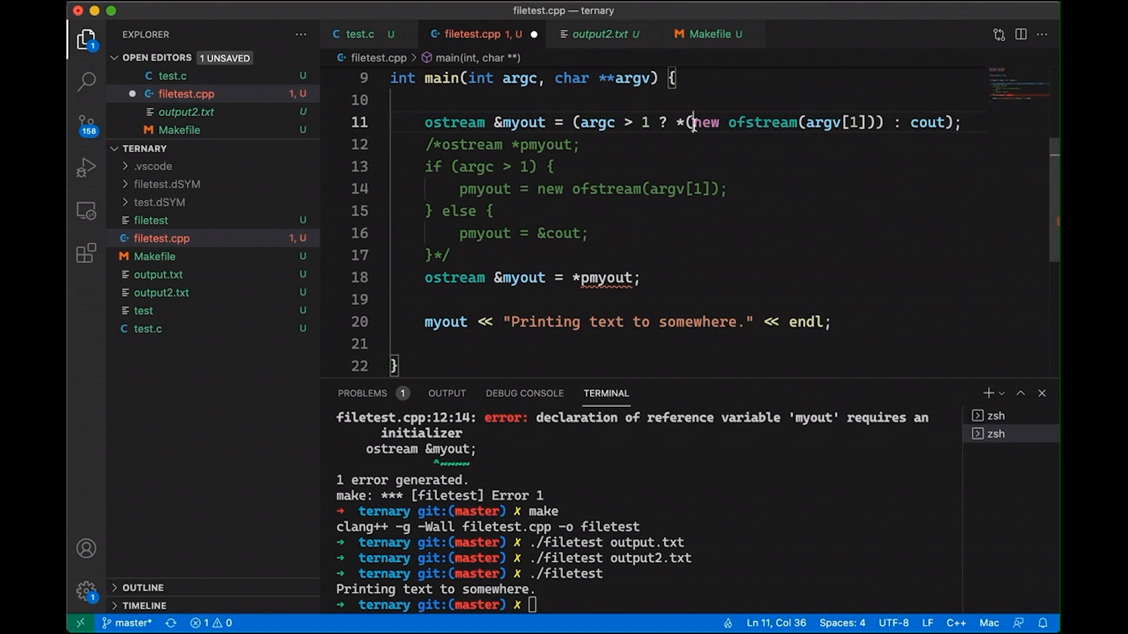
pyautogui.moveTo(692, 123); pyautogui.dragTo(740, 123)
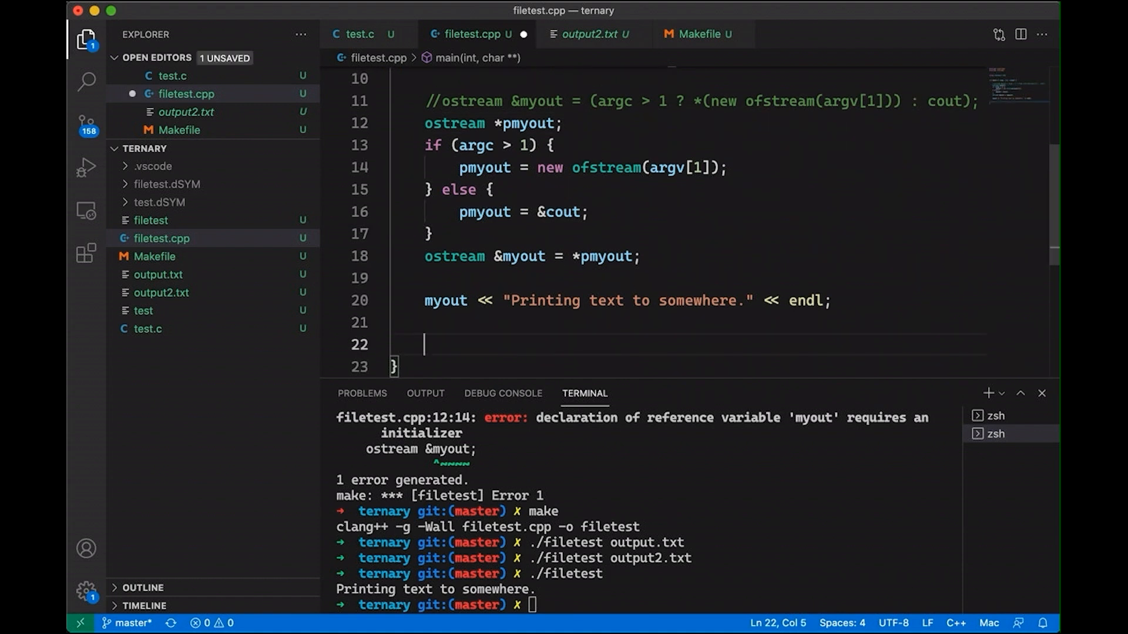
pyautogui.write('delete pmyout;')
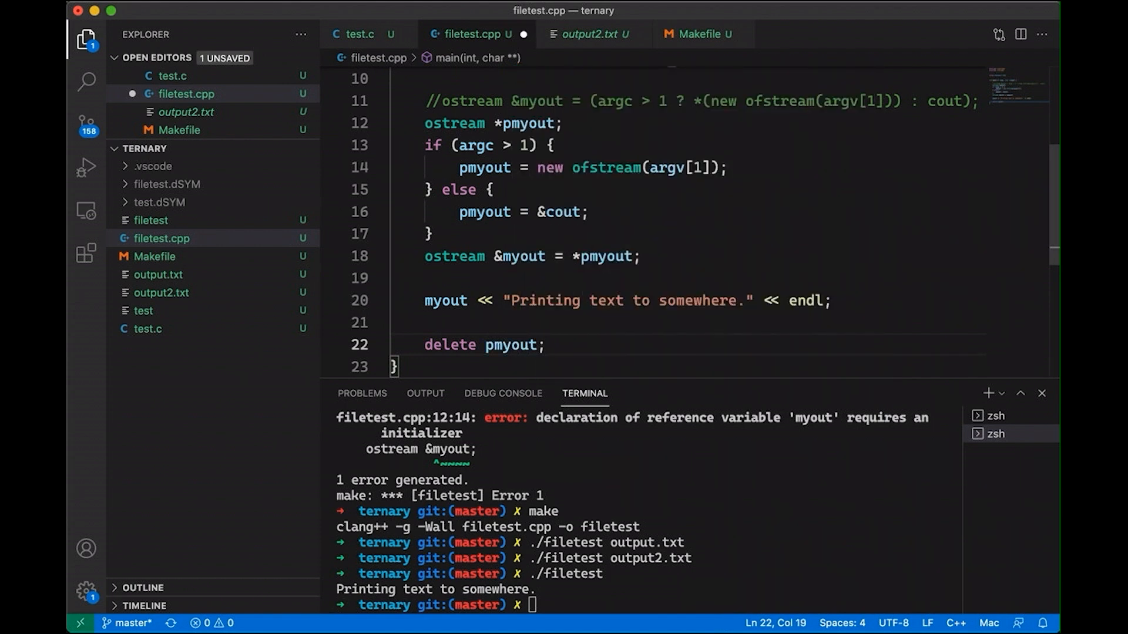
# Guard the delete with if (pmyout != &cout) { above it
pyautogui.press('Enter')
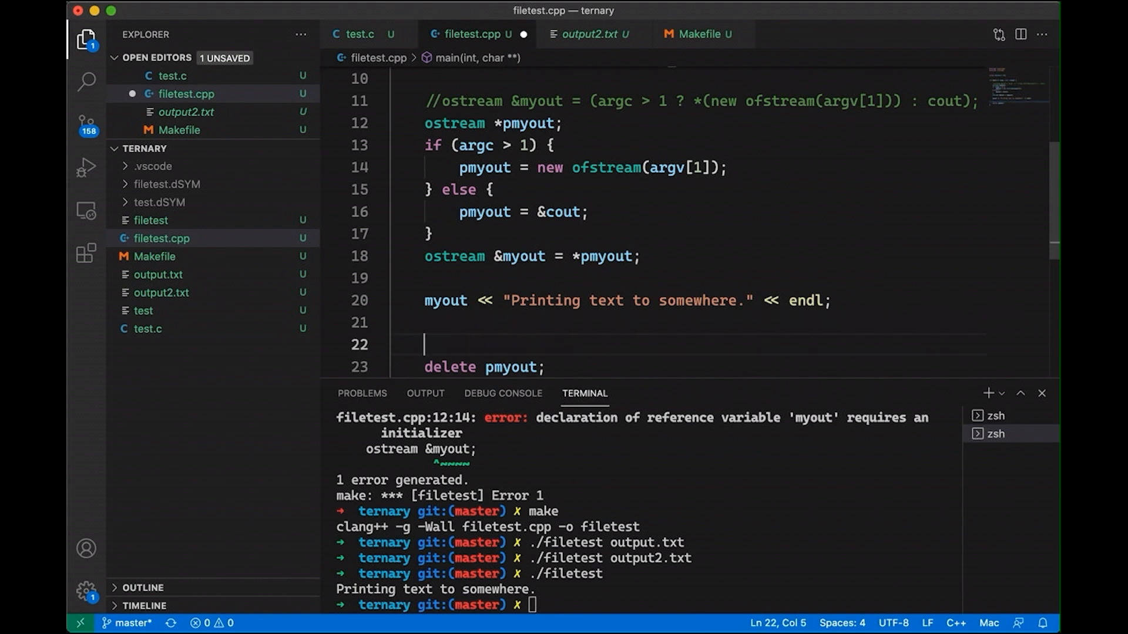
pyautogui.write('if (')
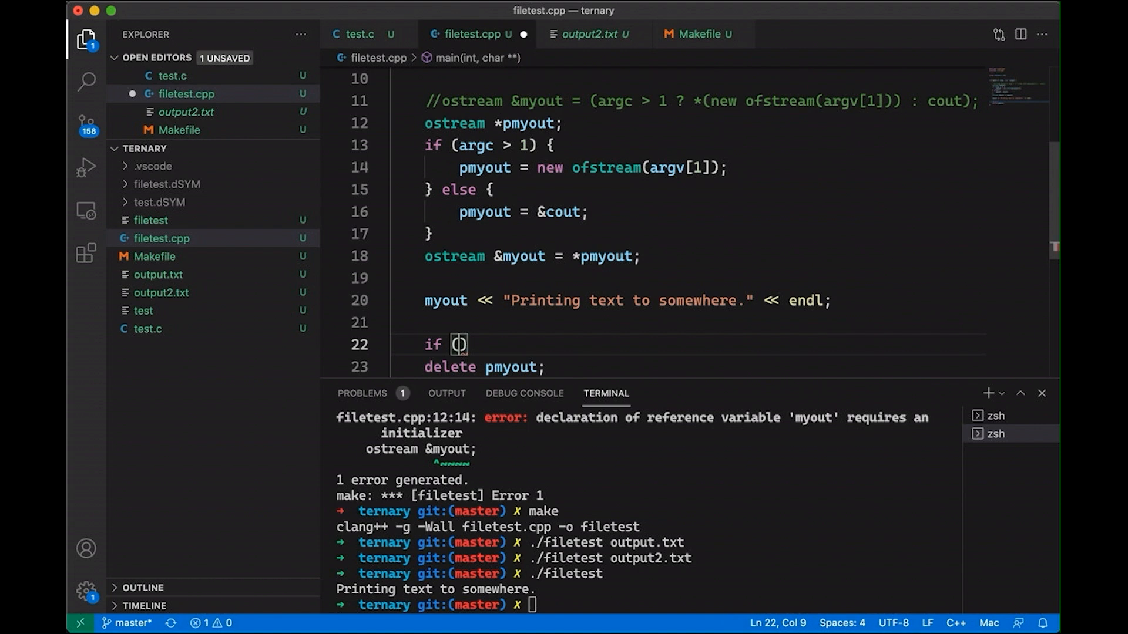
pyautogui.write('pmyout != &cout')
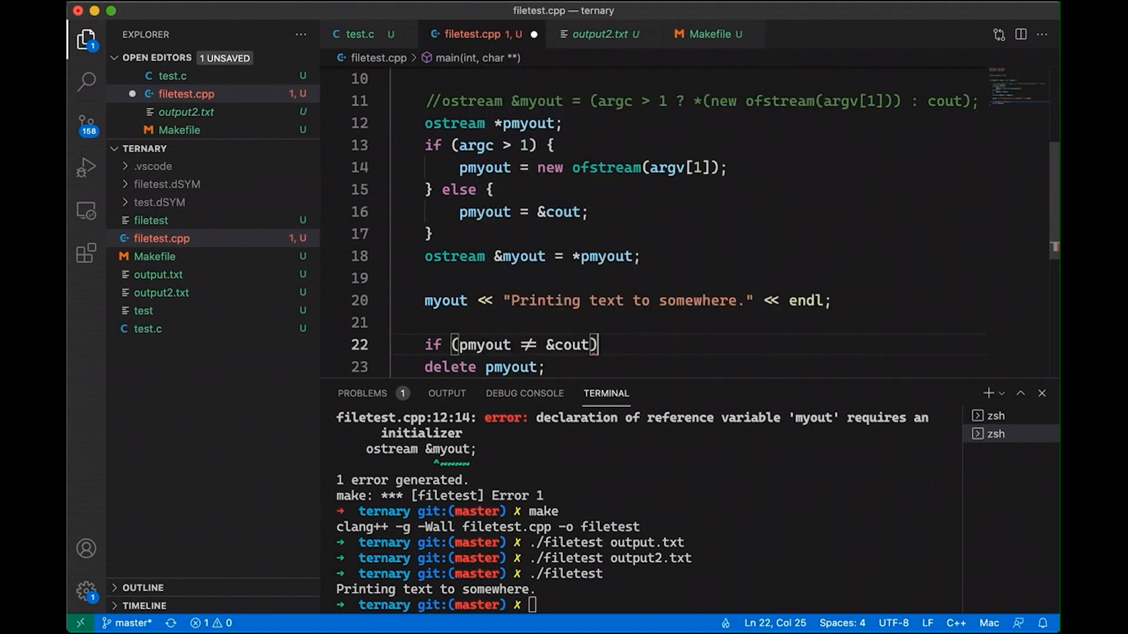
pyautogui.write('{')
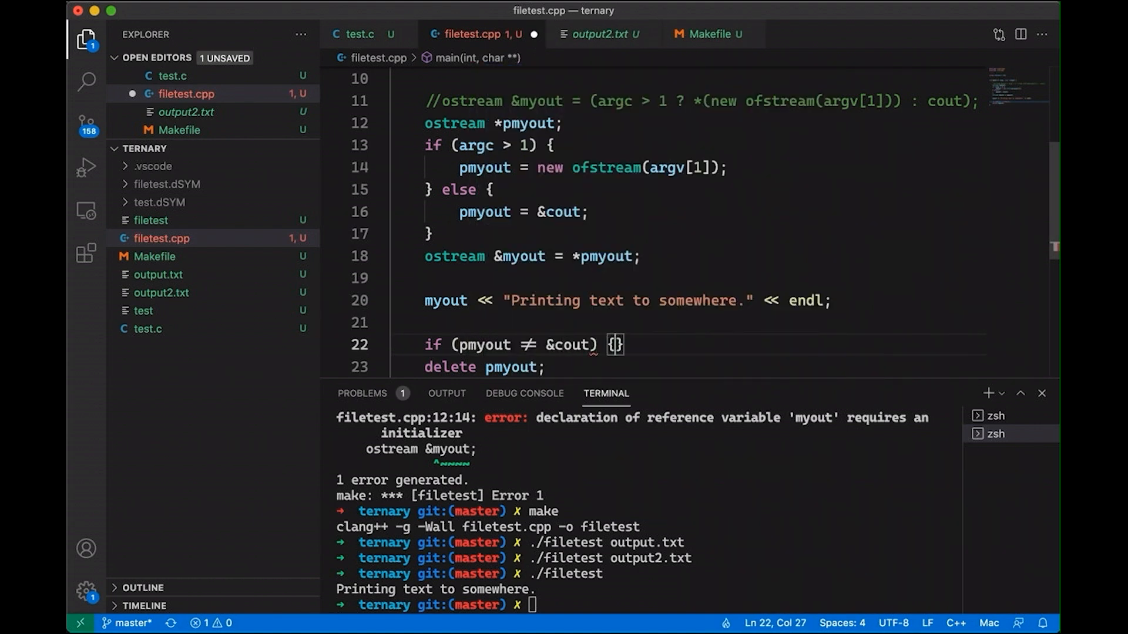